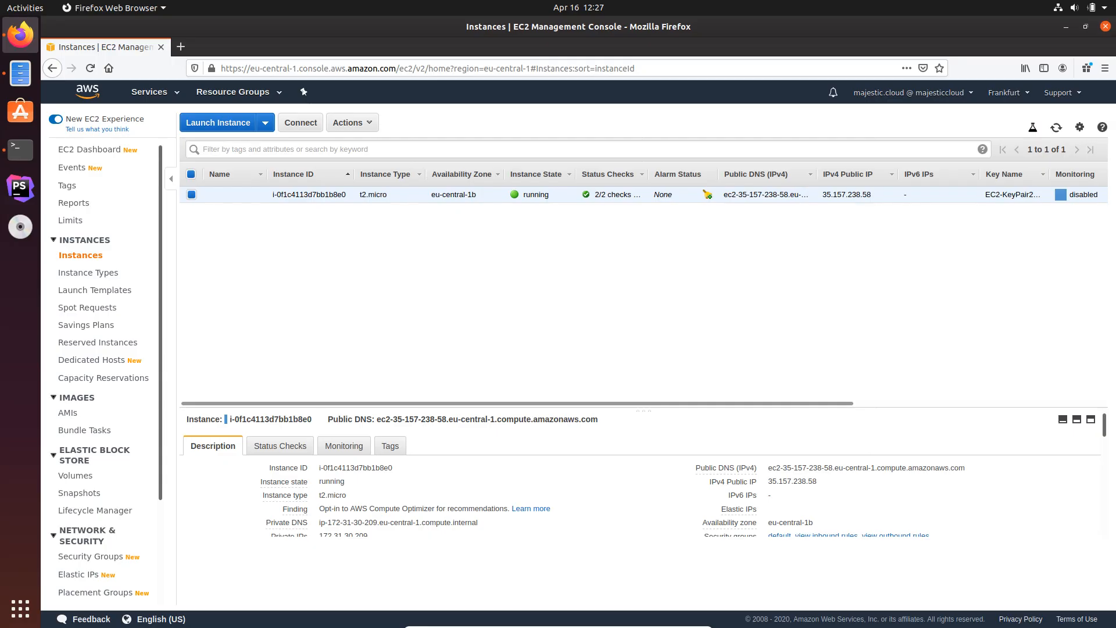
mouse_move(591, 264)
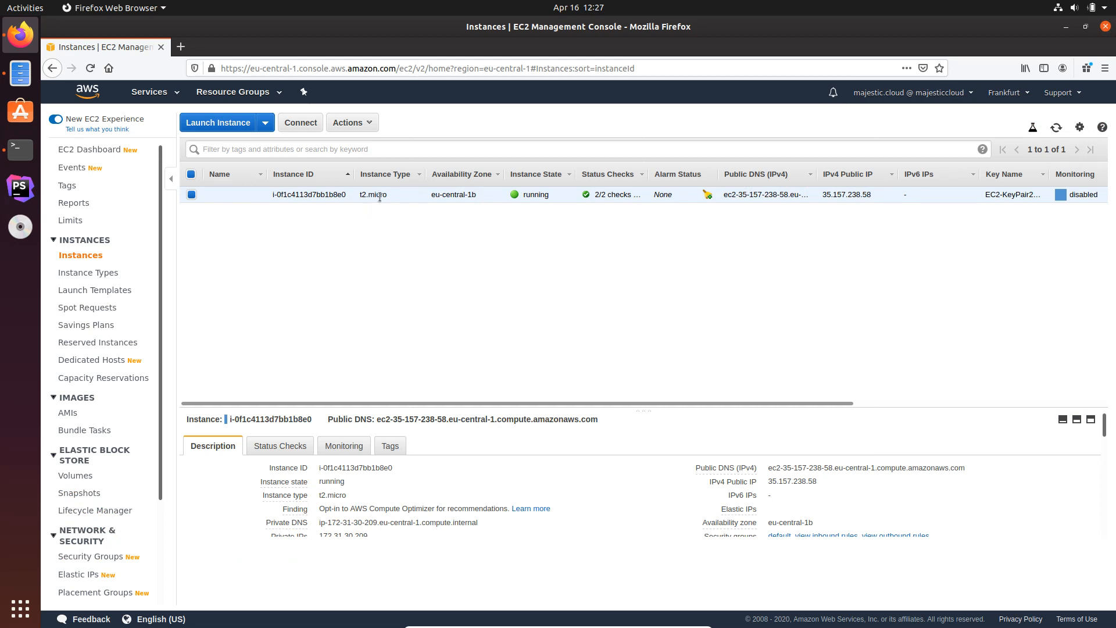
mouse_move(423, 216)
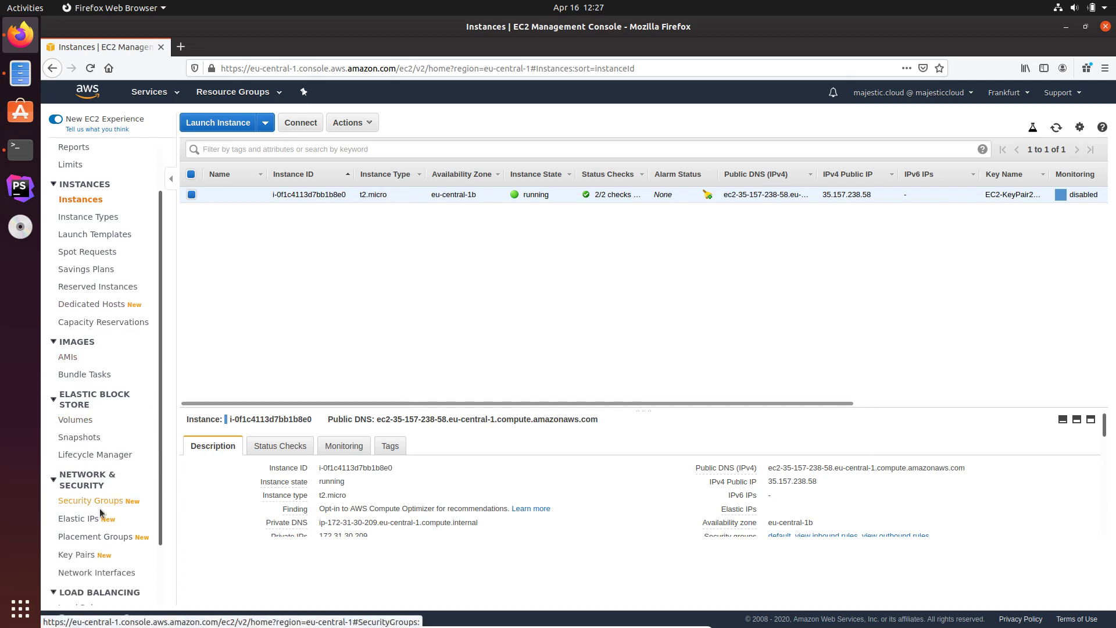
Show the Load Balancers list with ELB1 active, after checking the running t2.micro instance.
scroll(down, 3)
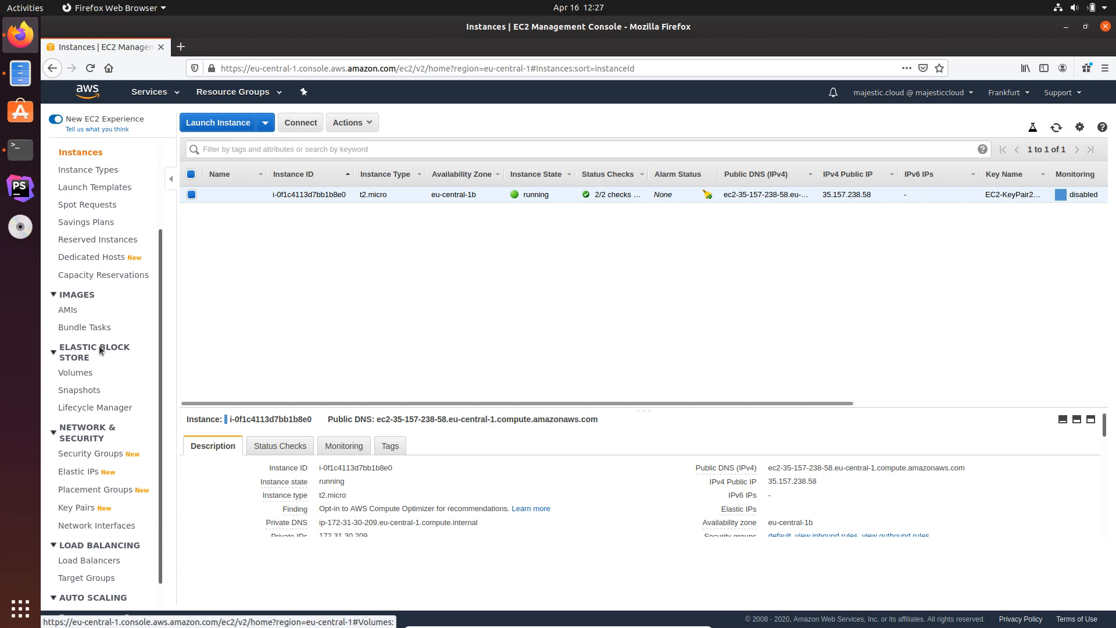
scroll(down, 3)
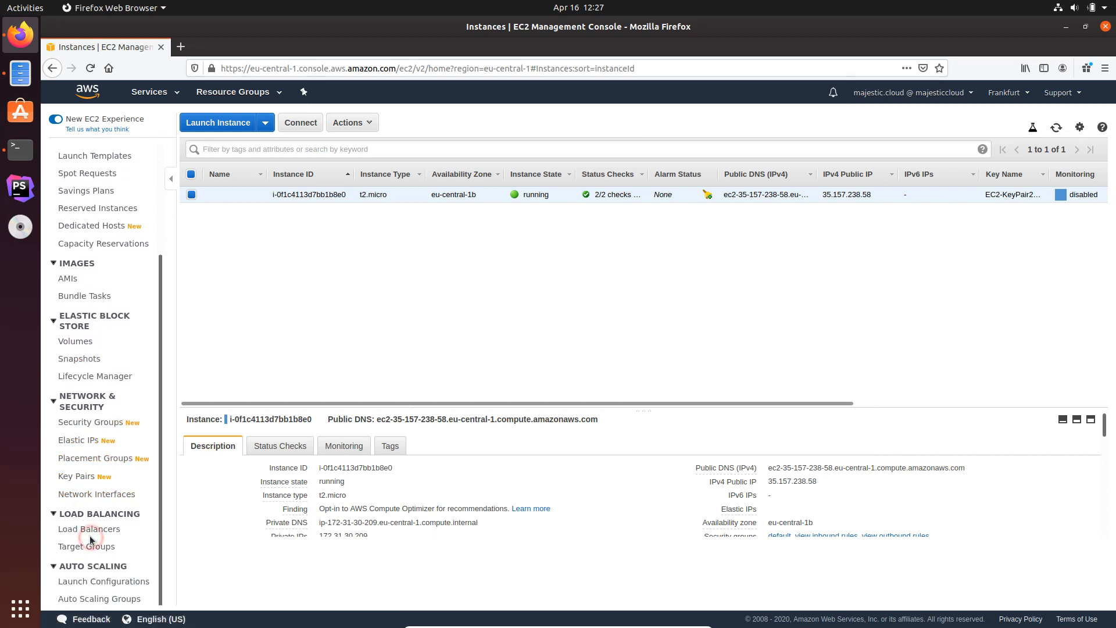
click(89, 528)
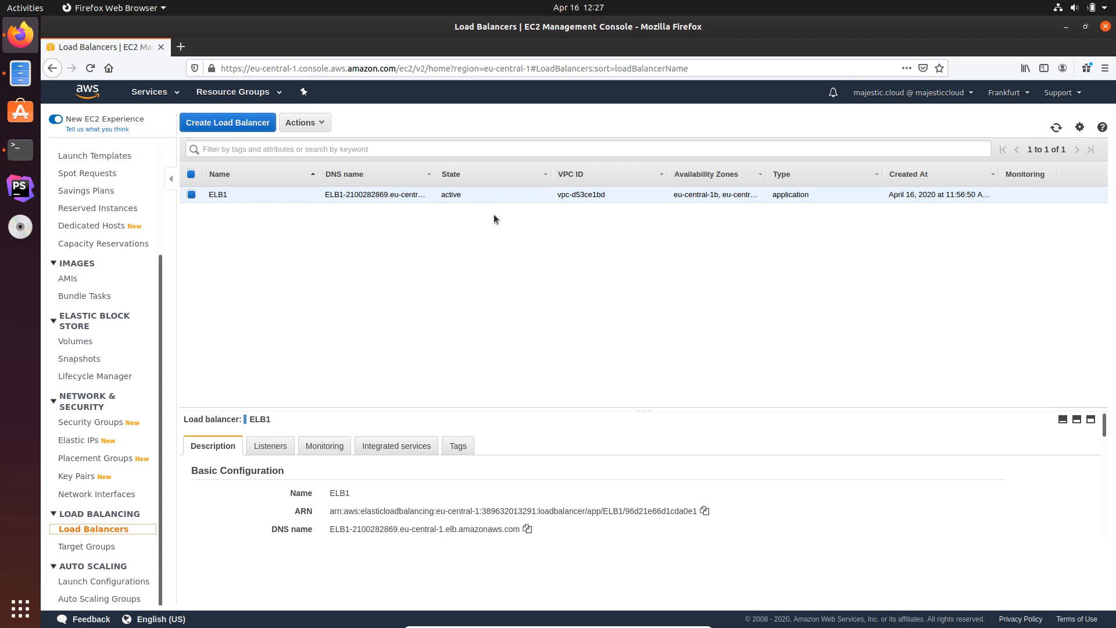
mouse_move(147, 237)
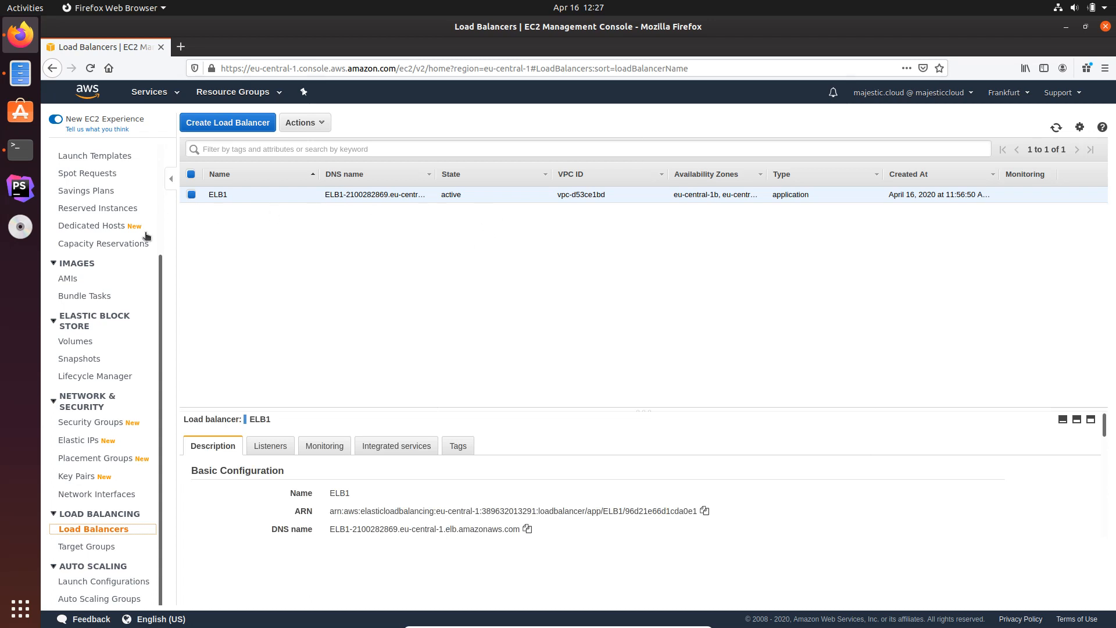
click(80, 255)
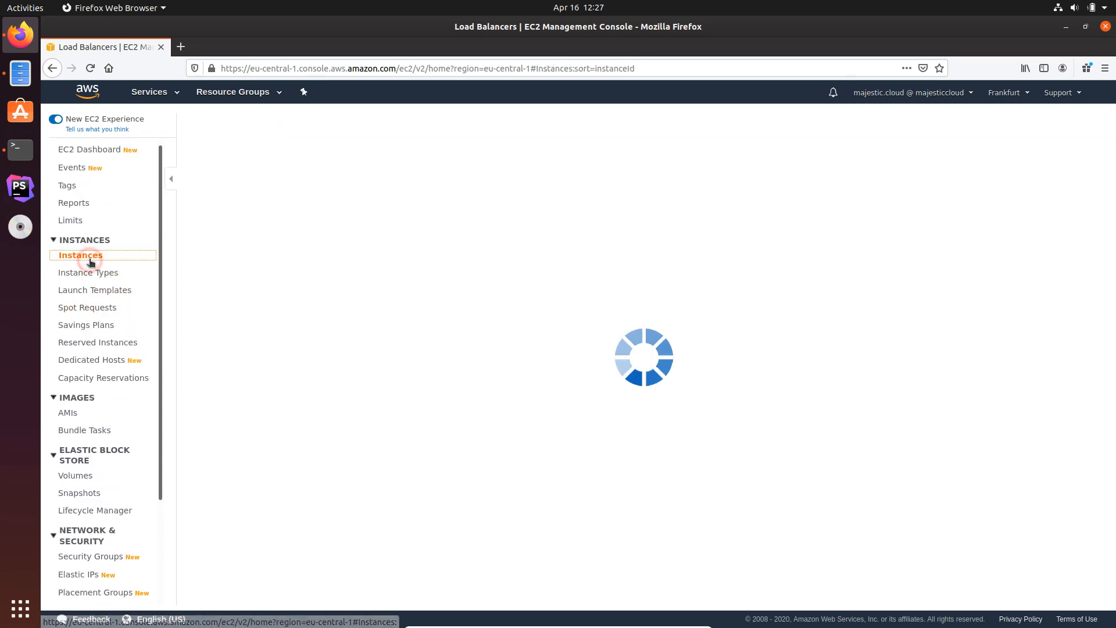
click(80, 255)
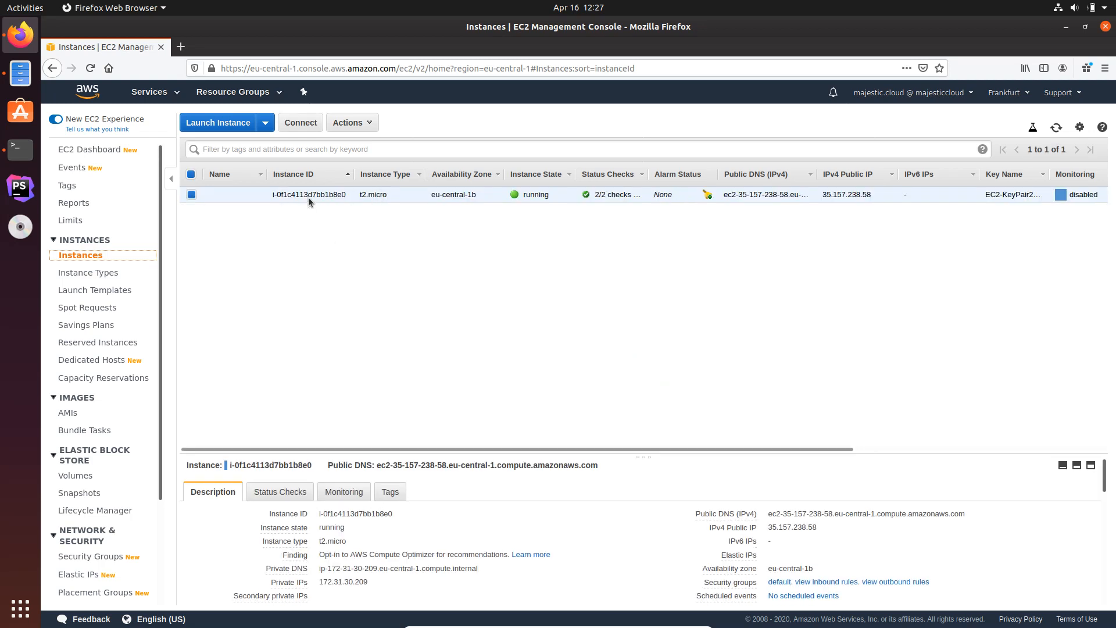
mouse_move(409, 221)
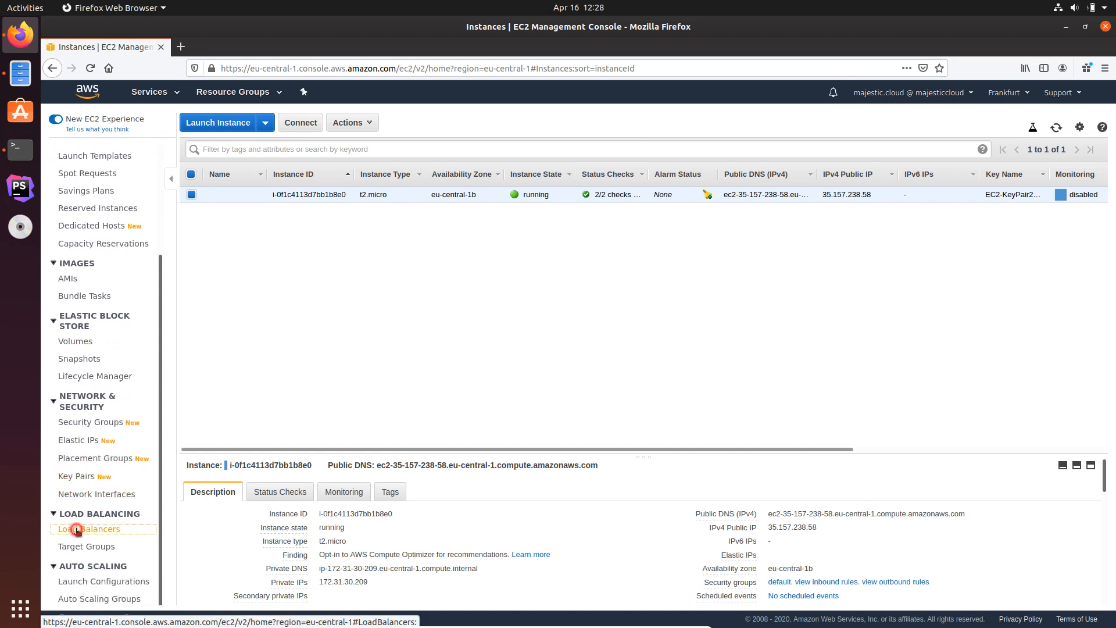
click(93, 529)
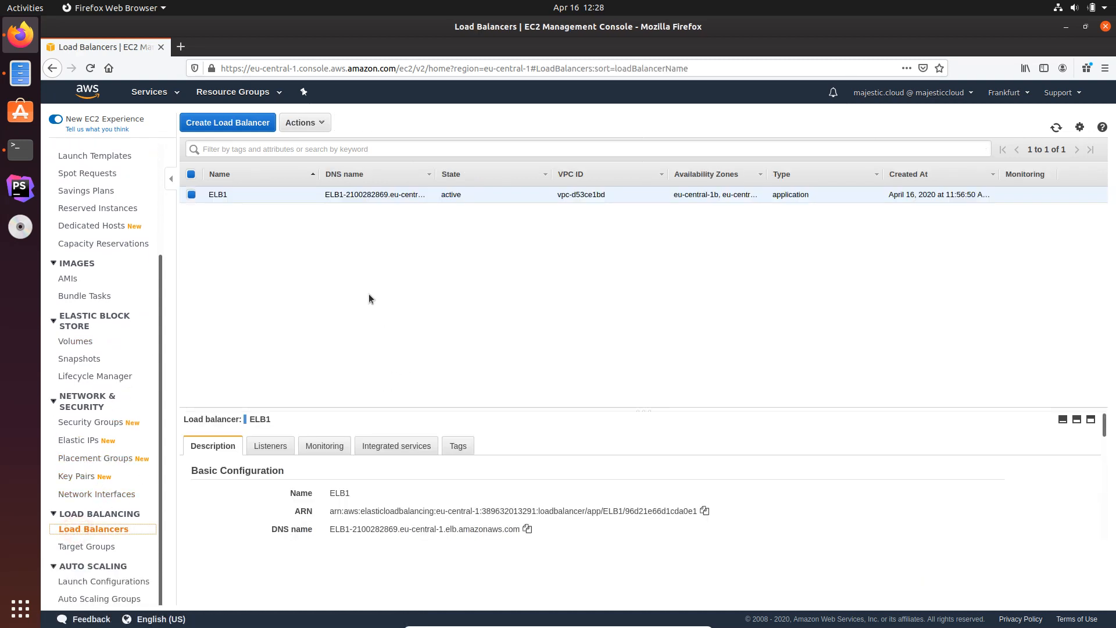
click(181, 47)
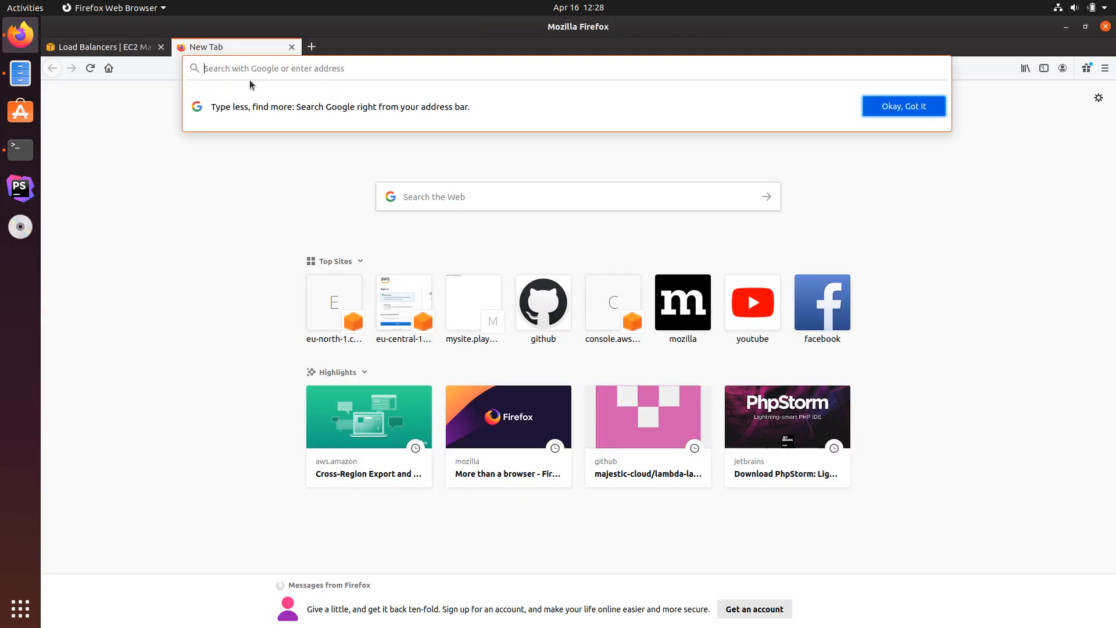
text(http://mysite.playground.majestic.cloud/)
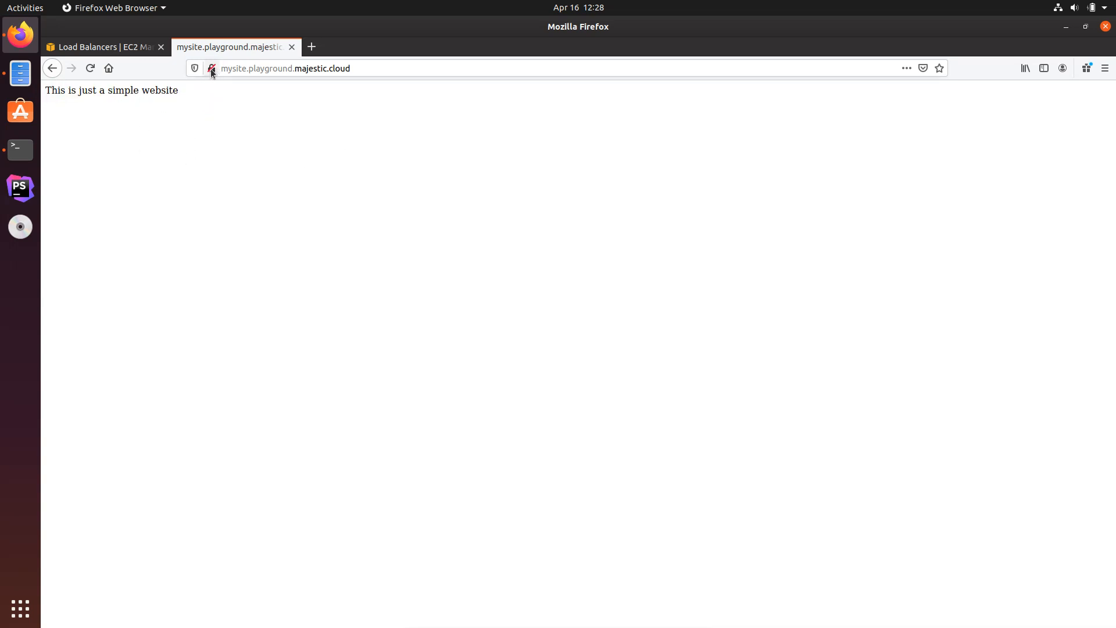
click(211, 68)
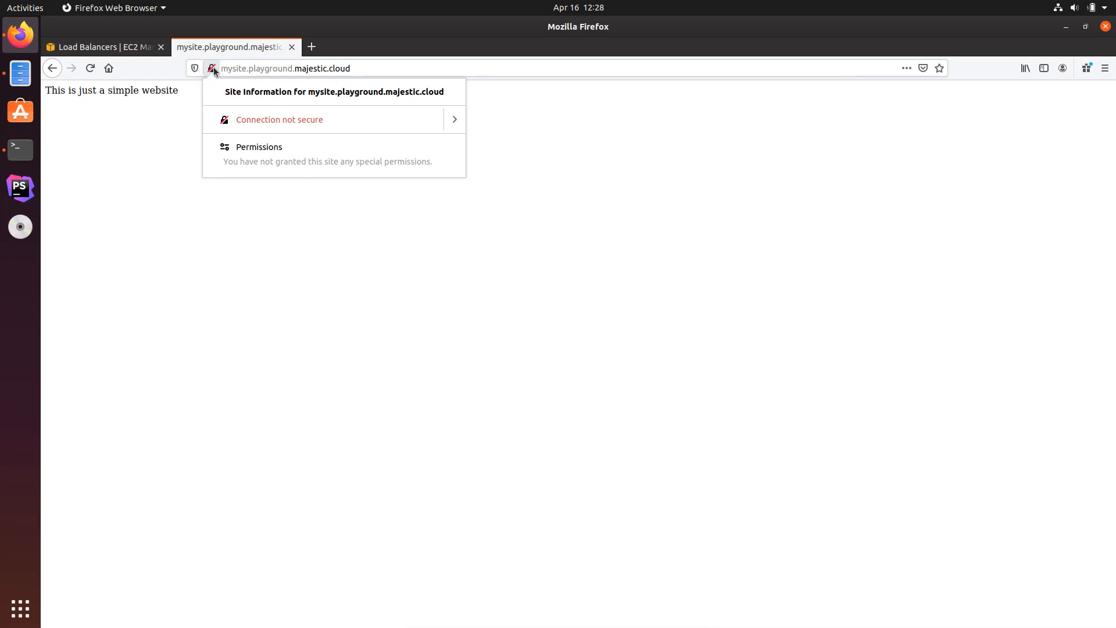
mouse_move(270, 107)
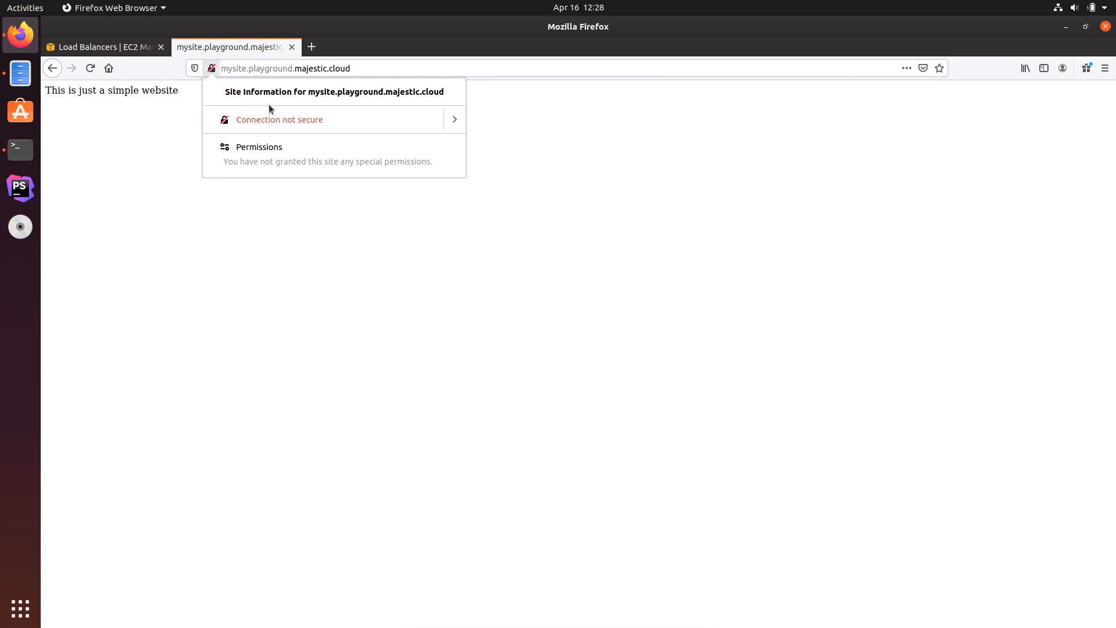
mouse_move(241, 225)
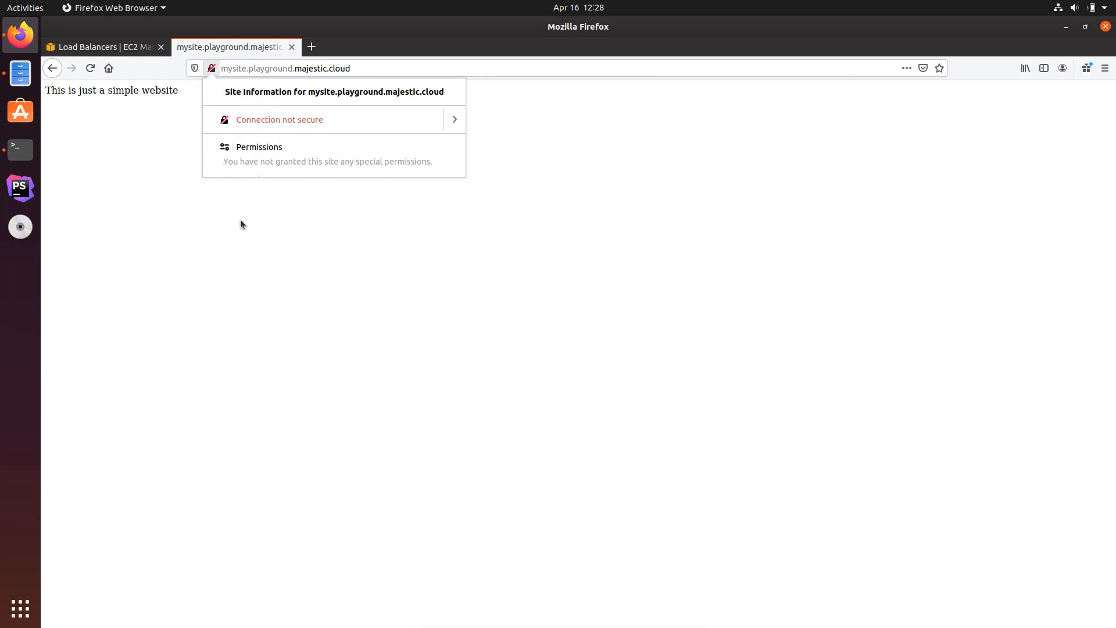
click(244, 76)
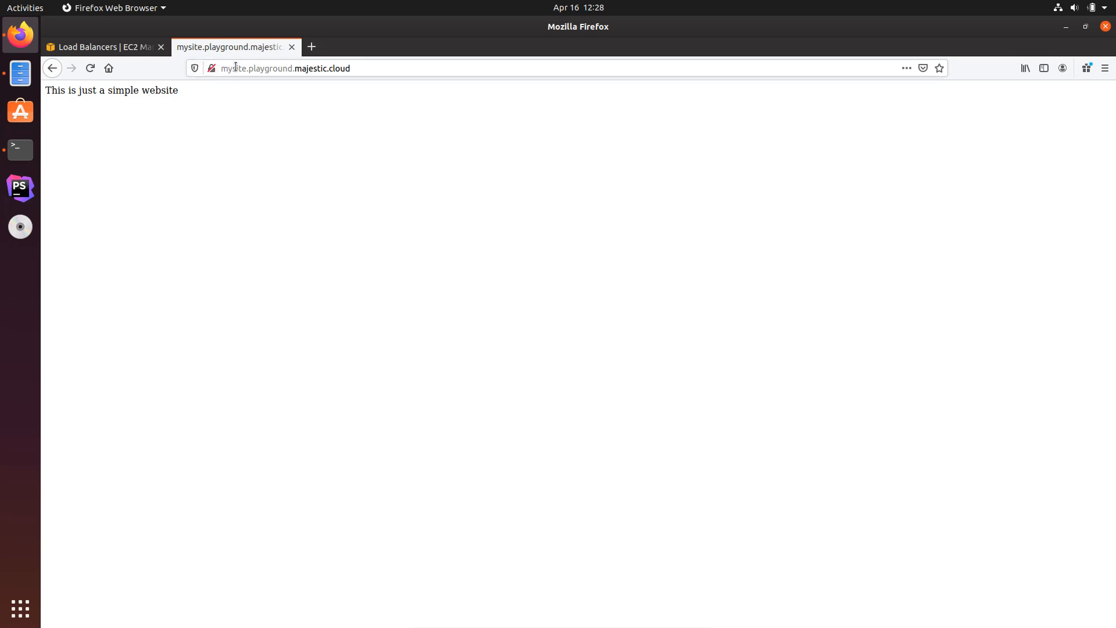
mouse_move(233, 80)
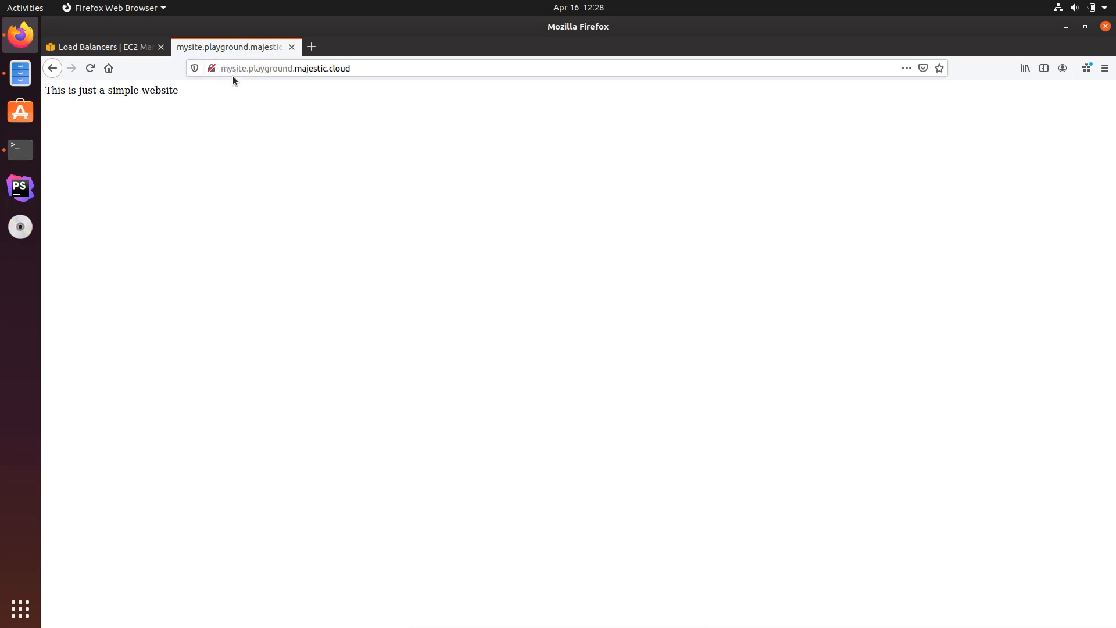
click(101, 46)
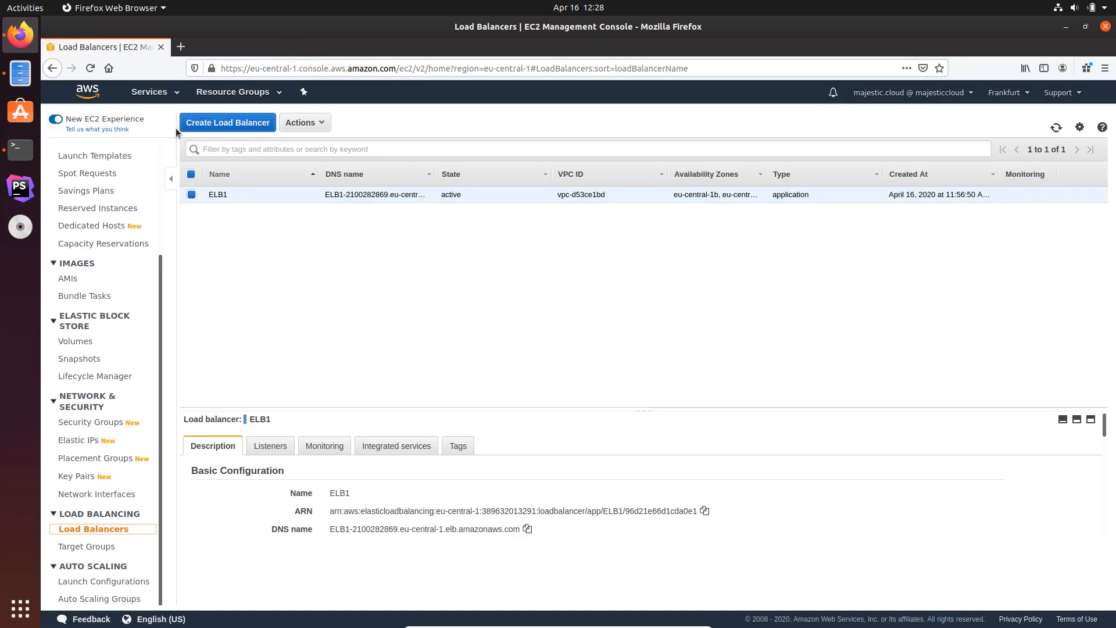
mouse_move(81, 532)
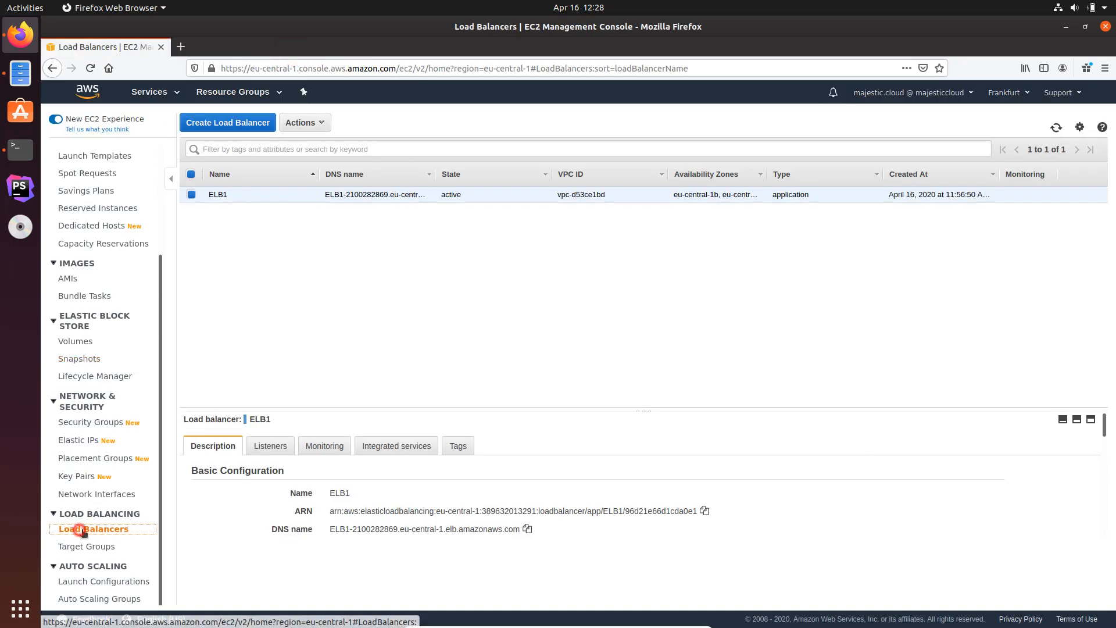
click(93, 529)
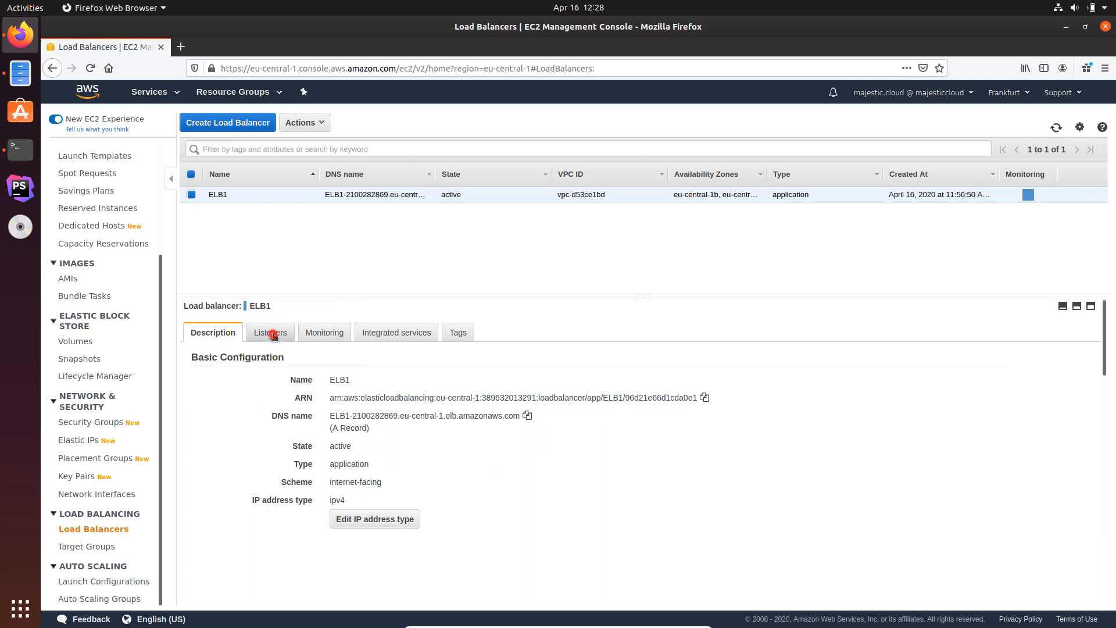
Show ELB1's Listeners tab: HTTP:80 and HTTPS:443, both forwarding to test.
click(270, 332)
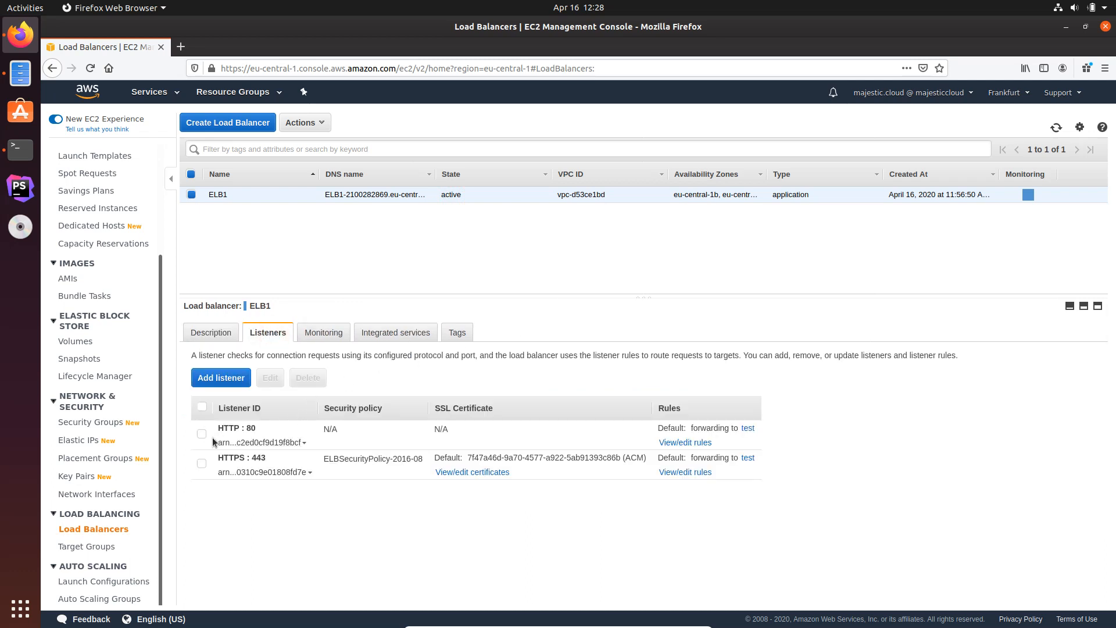
mouse_move(263, 436)
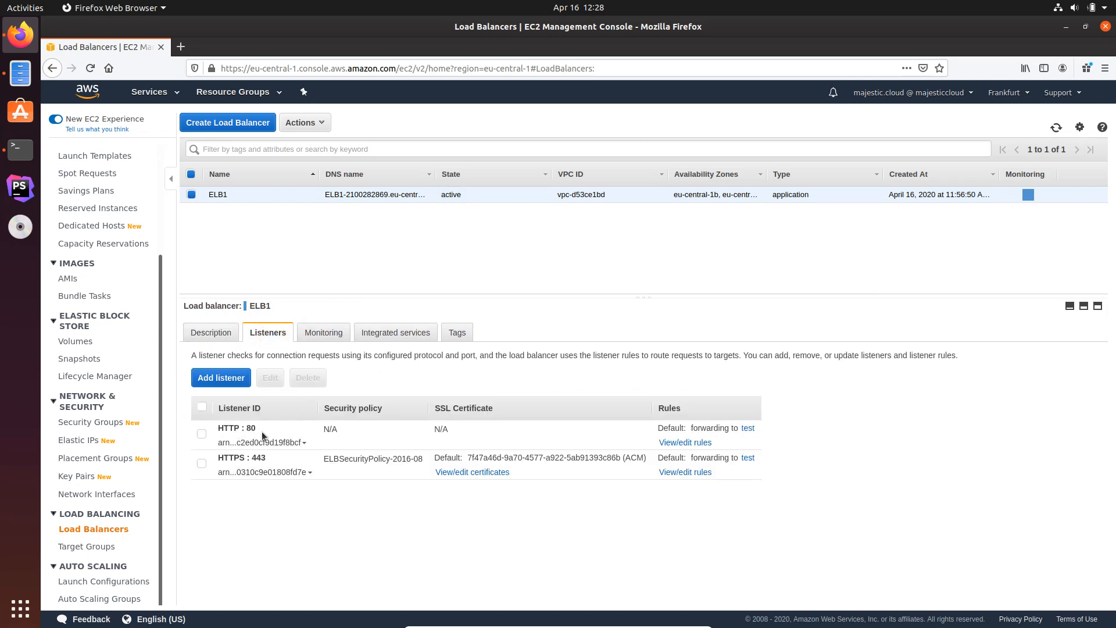
mouse_move(230, 430)
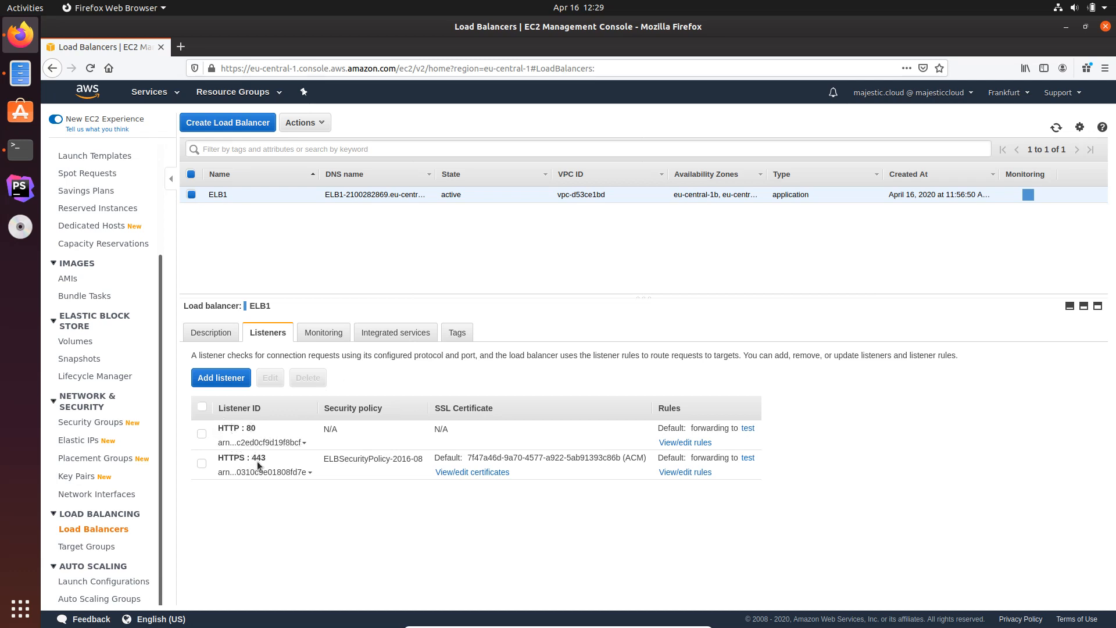
mouse_move(272, 423)
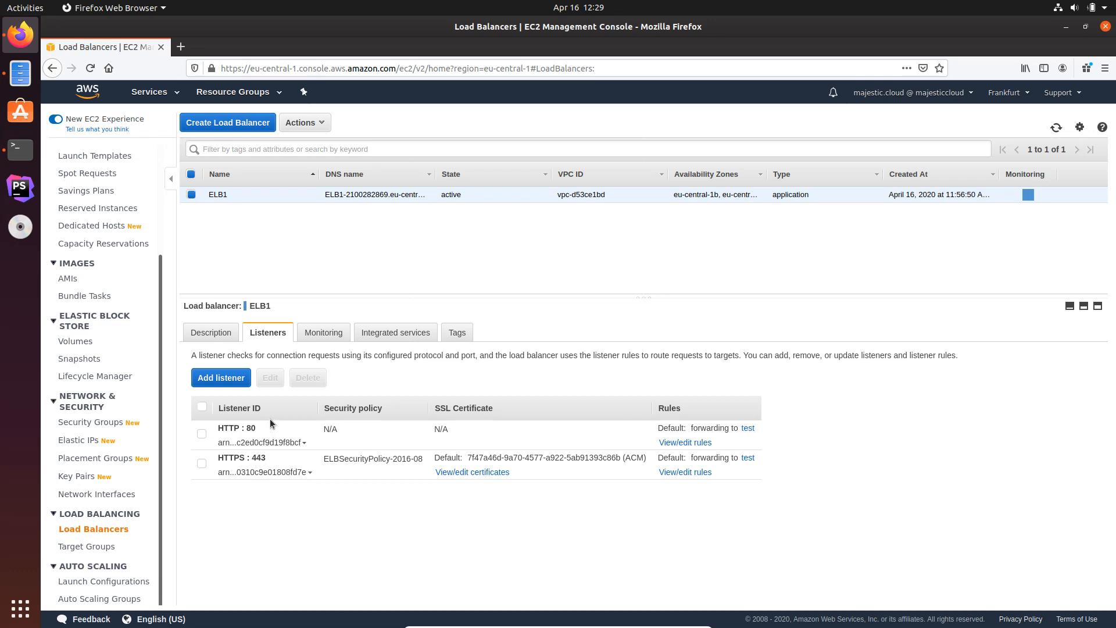
mouse_move(237, 468)
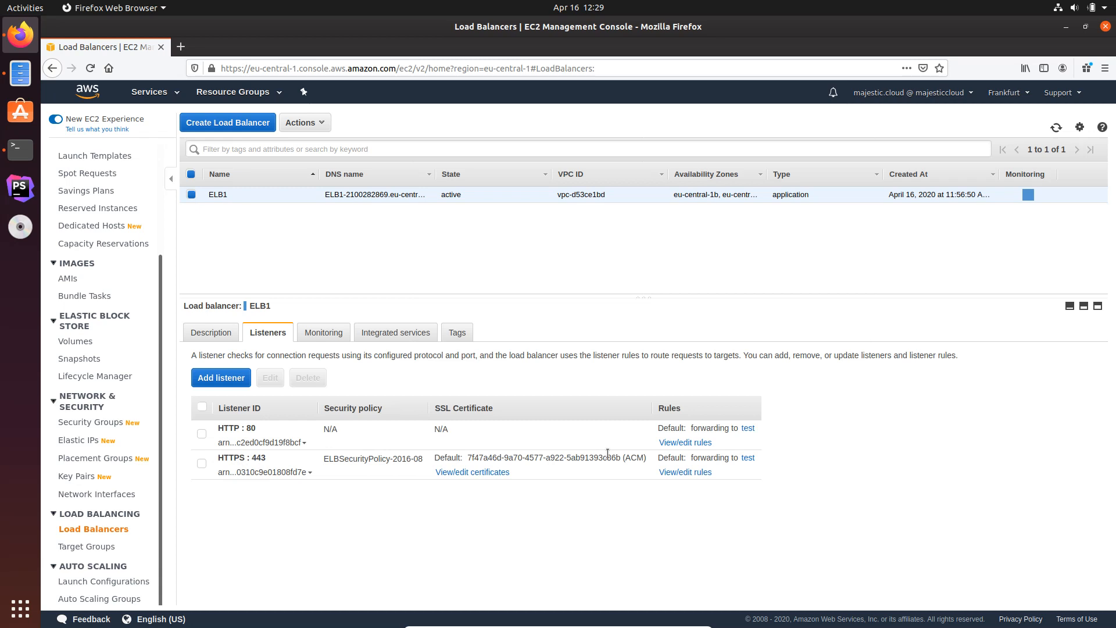
mouse_move(381, 471)
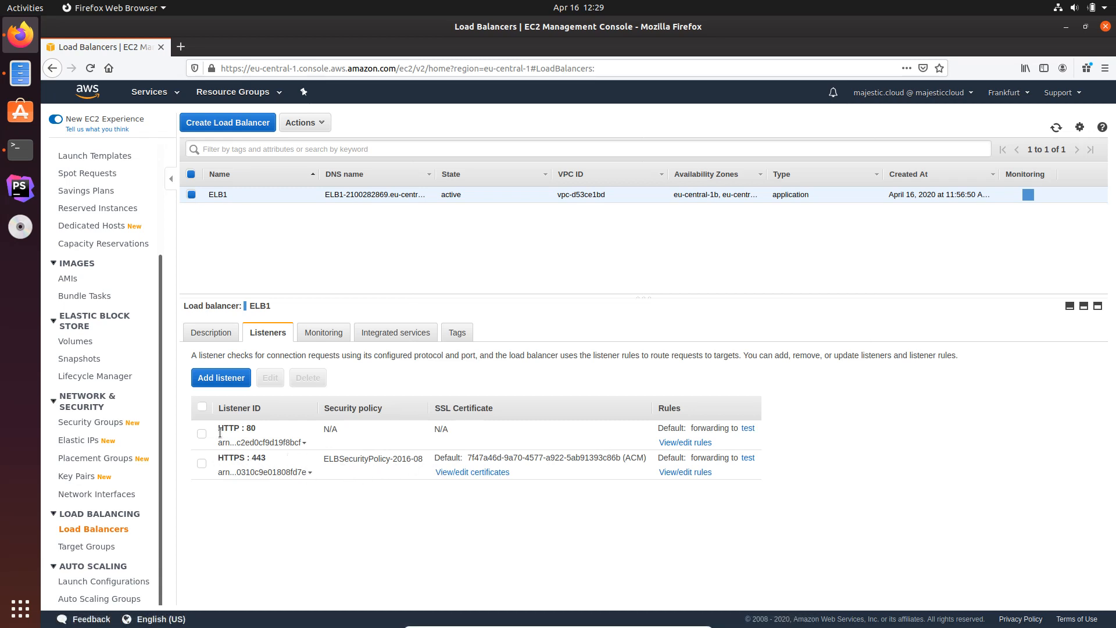
mouse_move(249, 441)
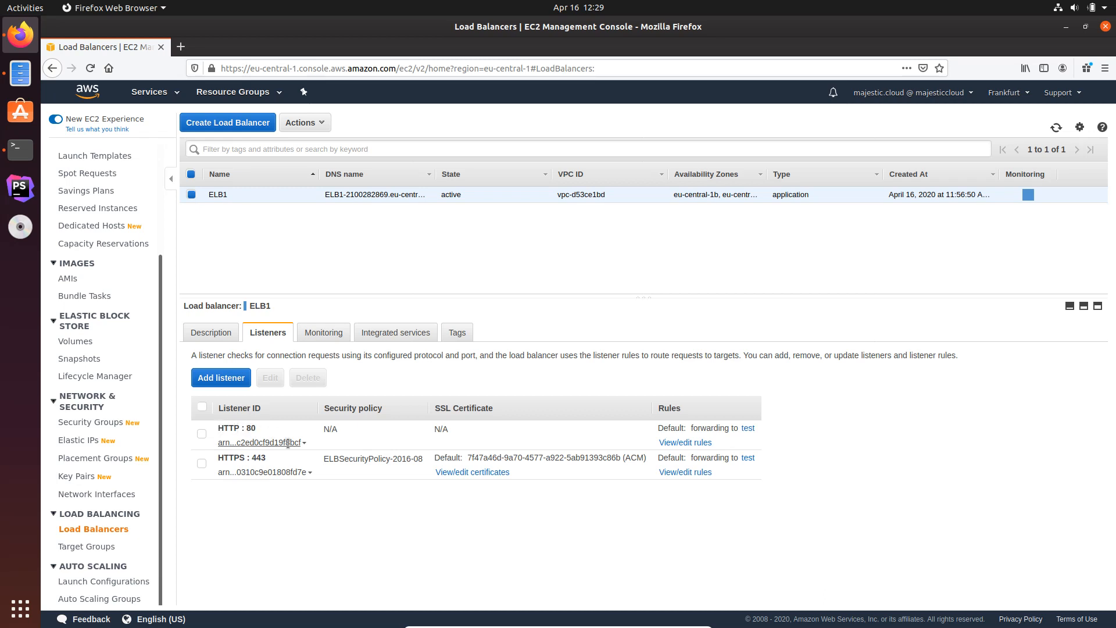
mouse_move(475, 422)
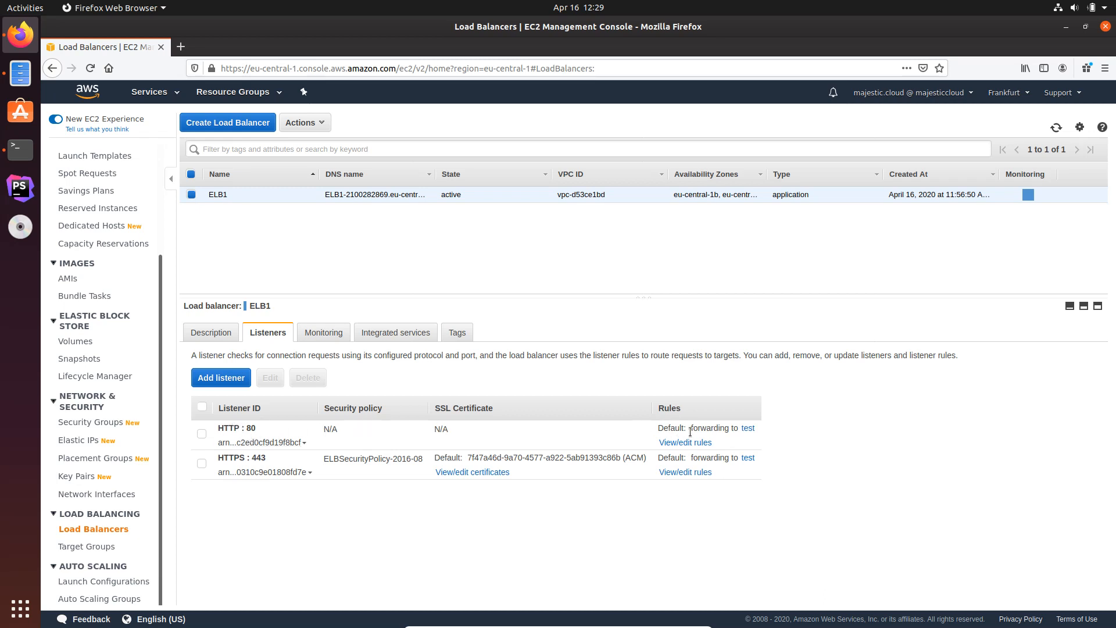
mouse_move(699, 443)
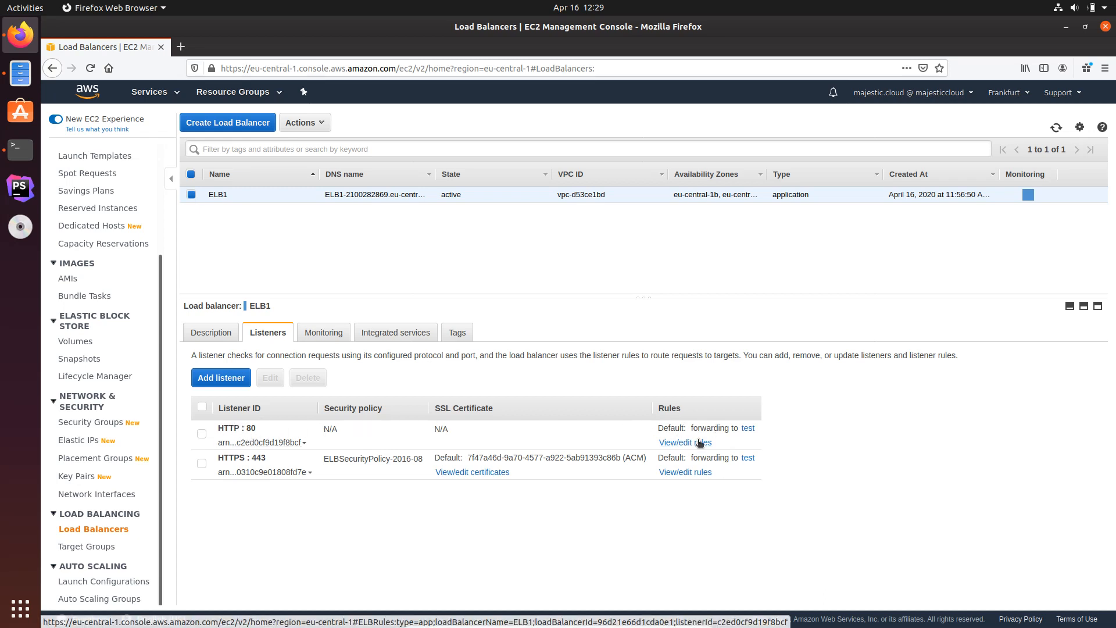
mouse_move(666, 431)
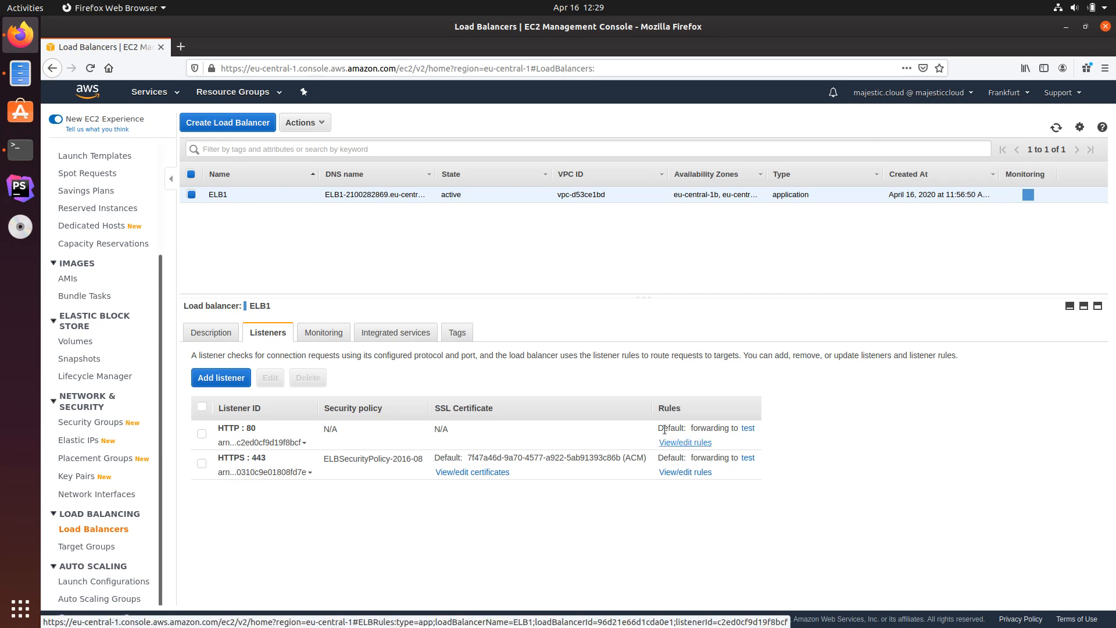
Open the HTTP:80 listener's rules and put its default rule into edit mode.
click(685, 443)
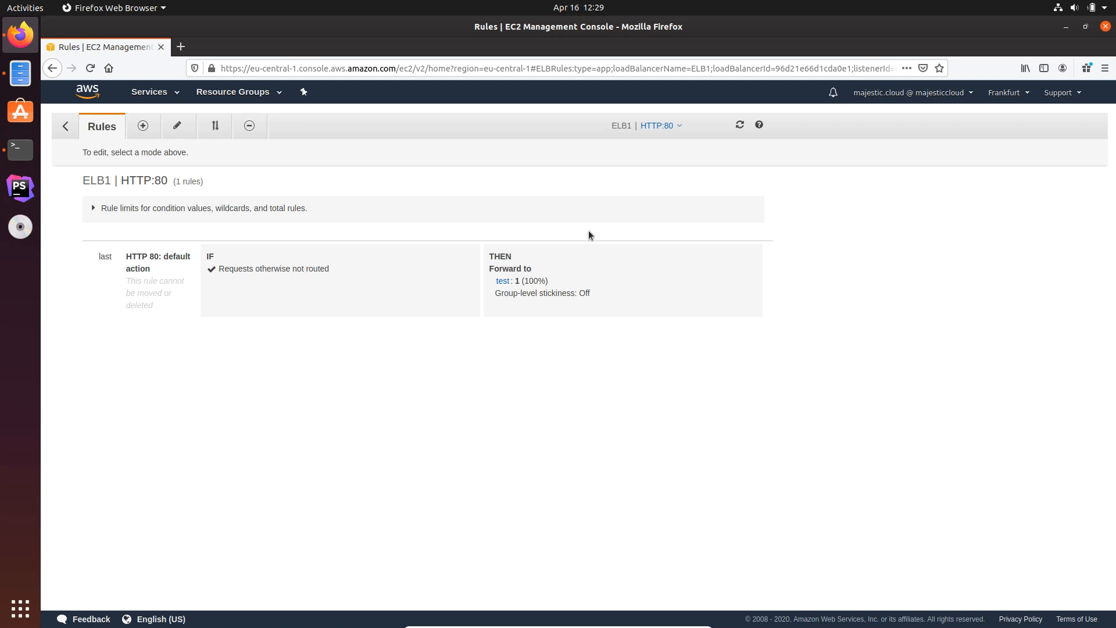
mouse_move(196, 308)
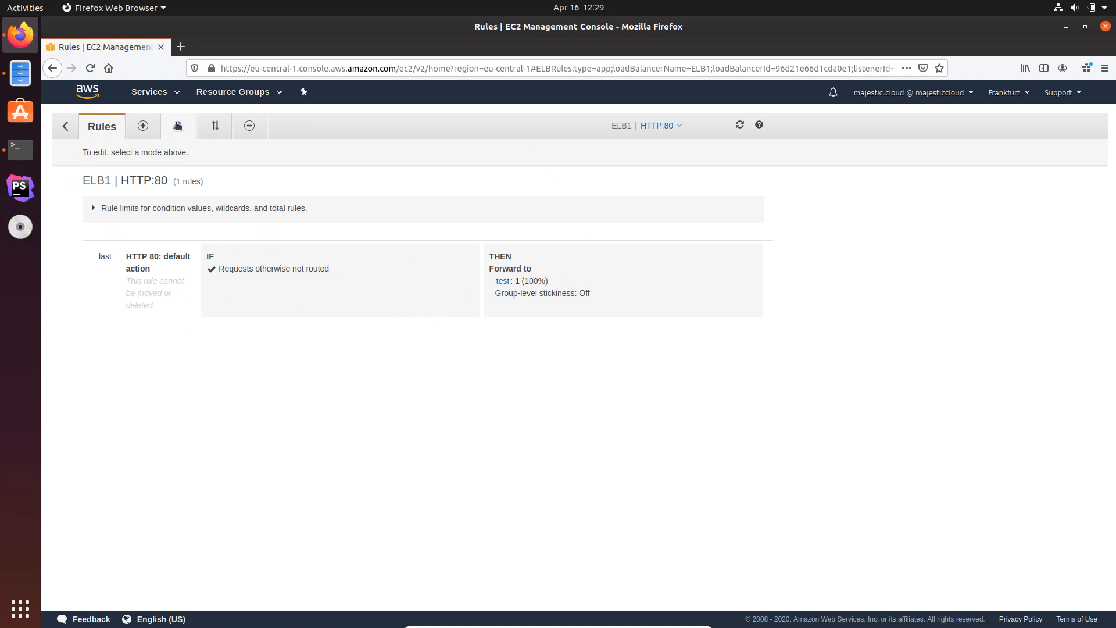
click(177, 126)
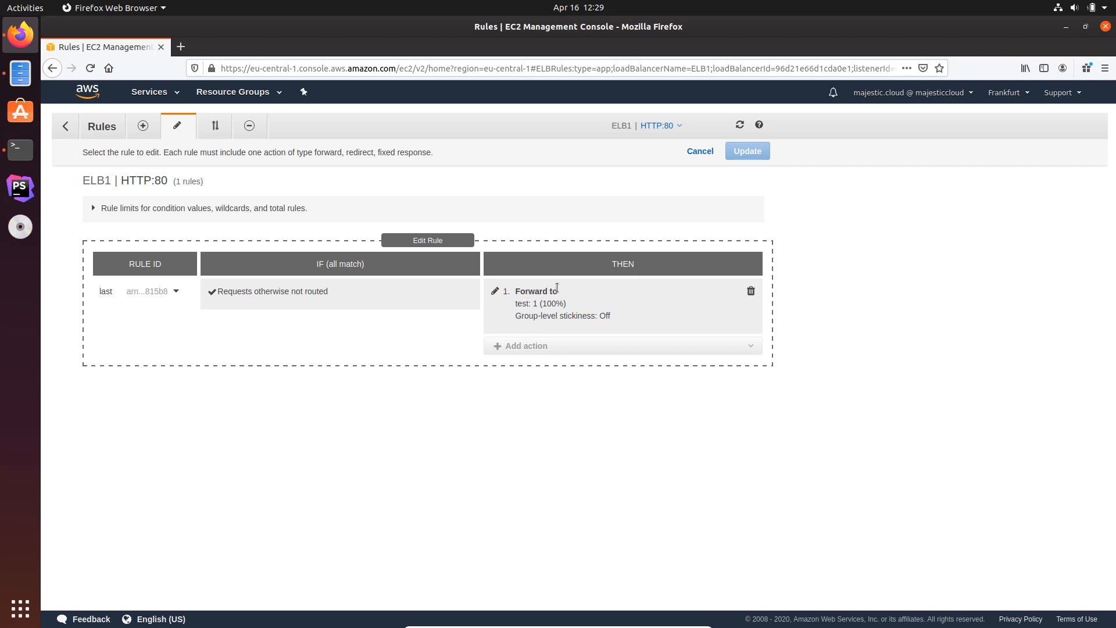
mouse_move(569, 286)
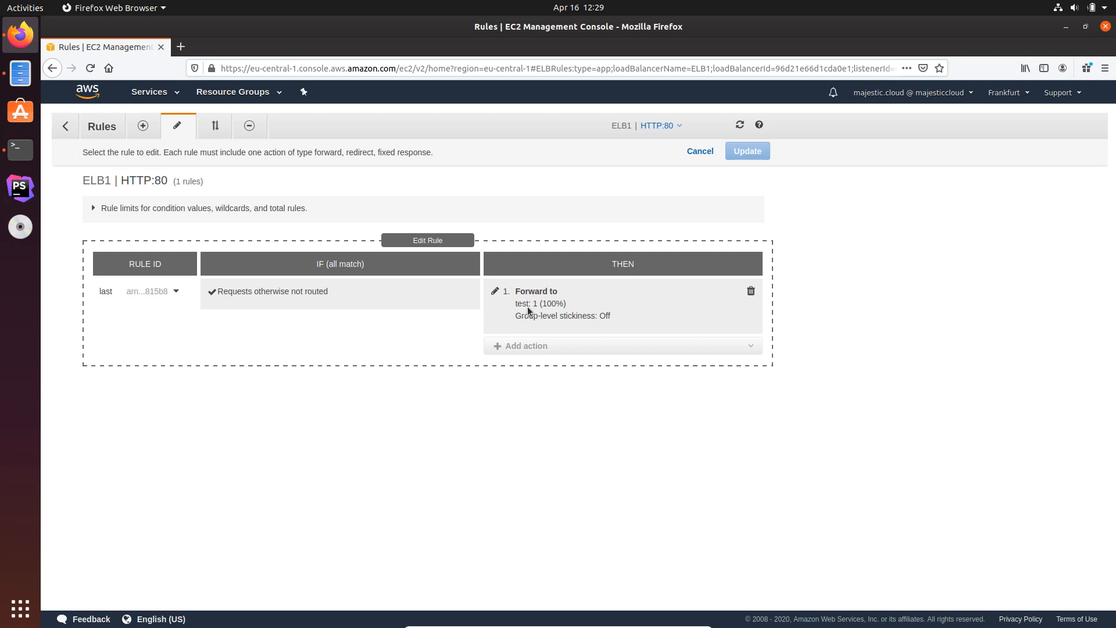
mouse_move(521, 312)
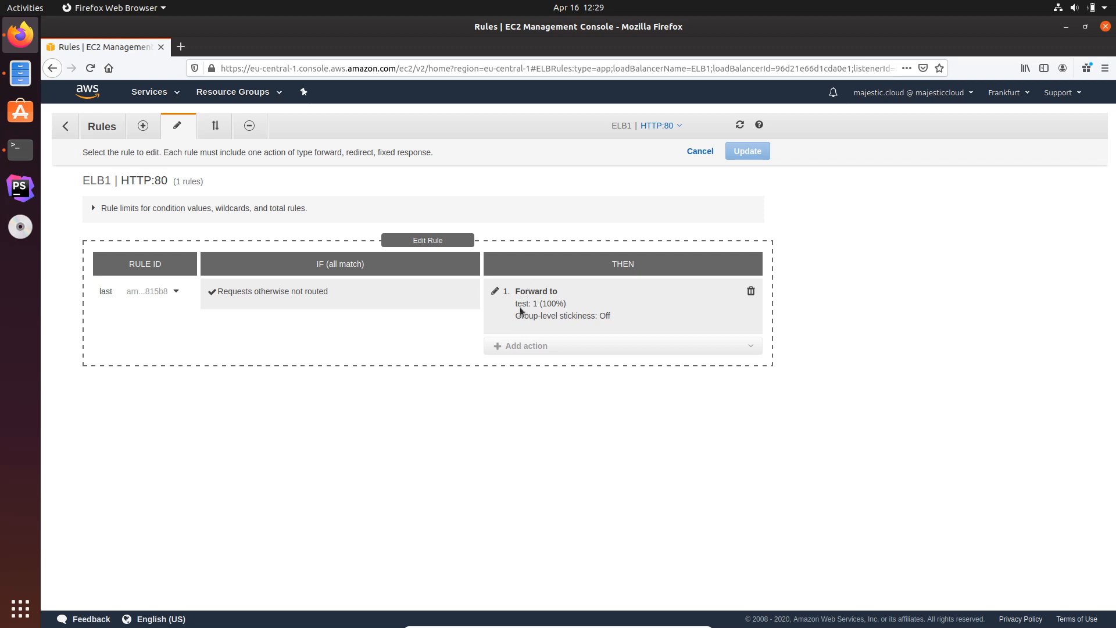
mouse_move(732, 288)
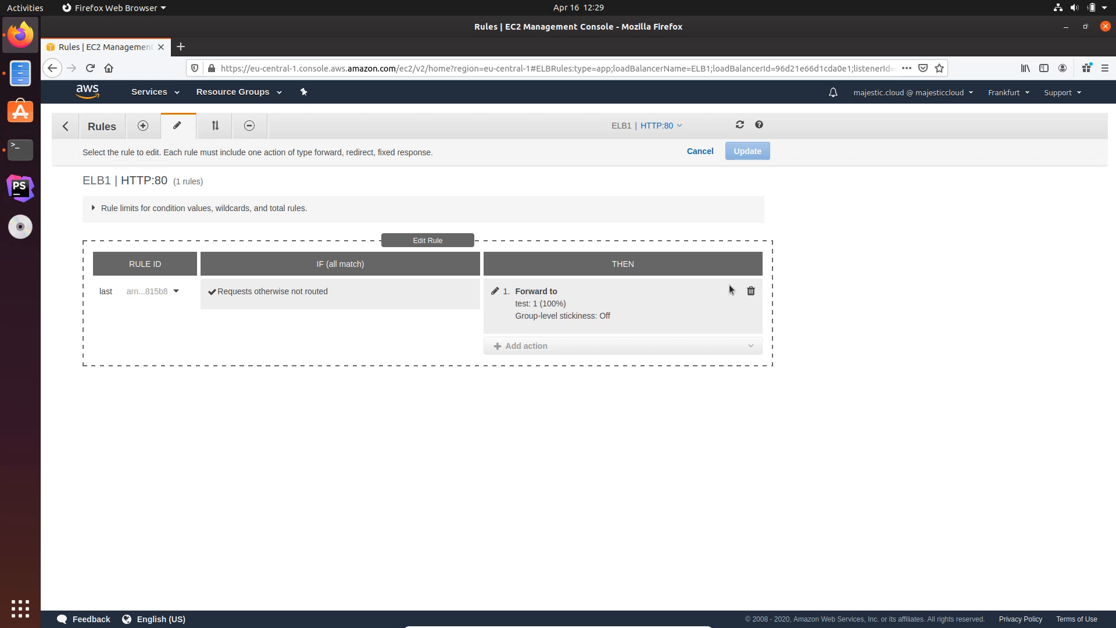
Replace the forward-to-test action with a 301 redirect to HTTPS port 443 and save.
click(751, 290)
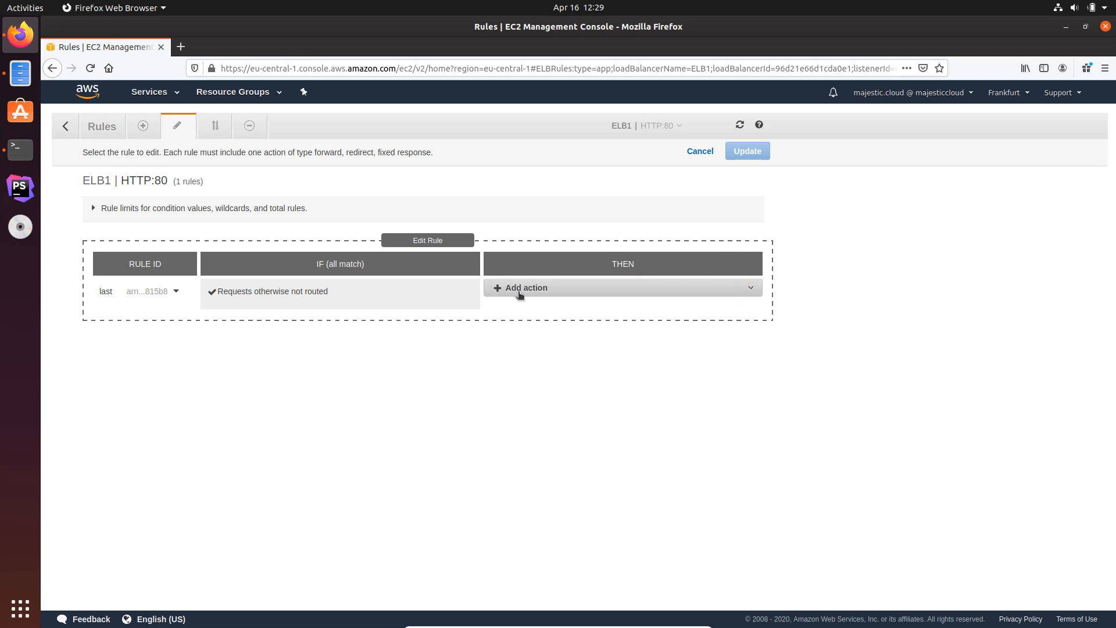
click(525, 287)
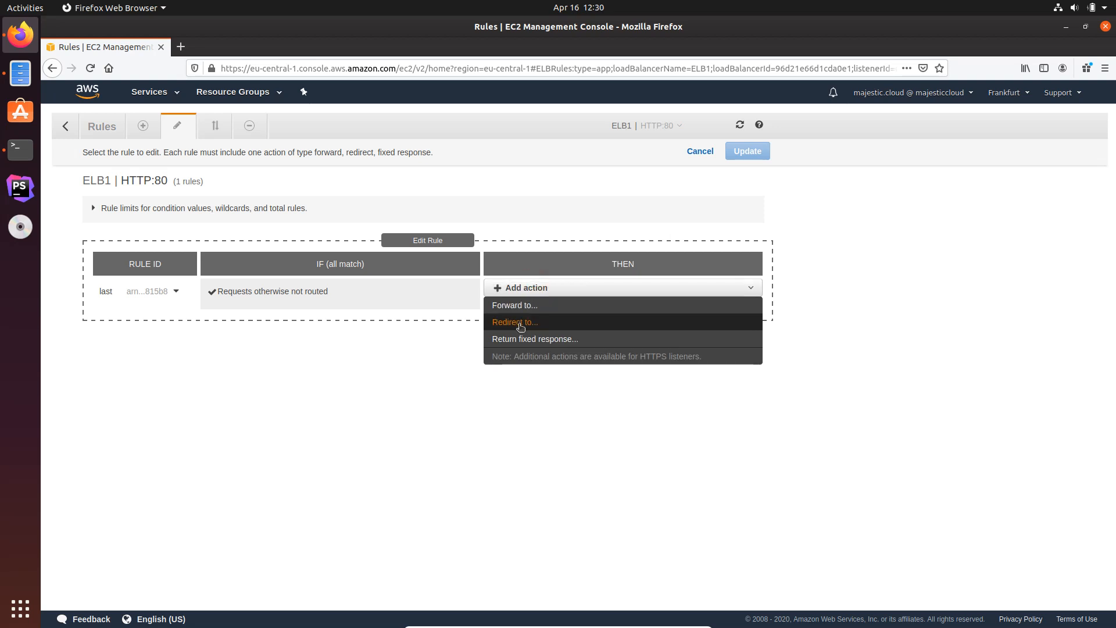
click(515, 322)
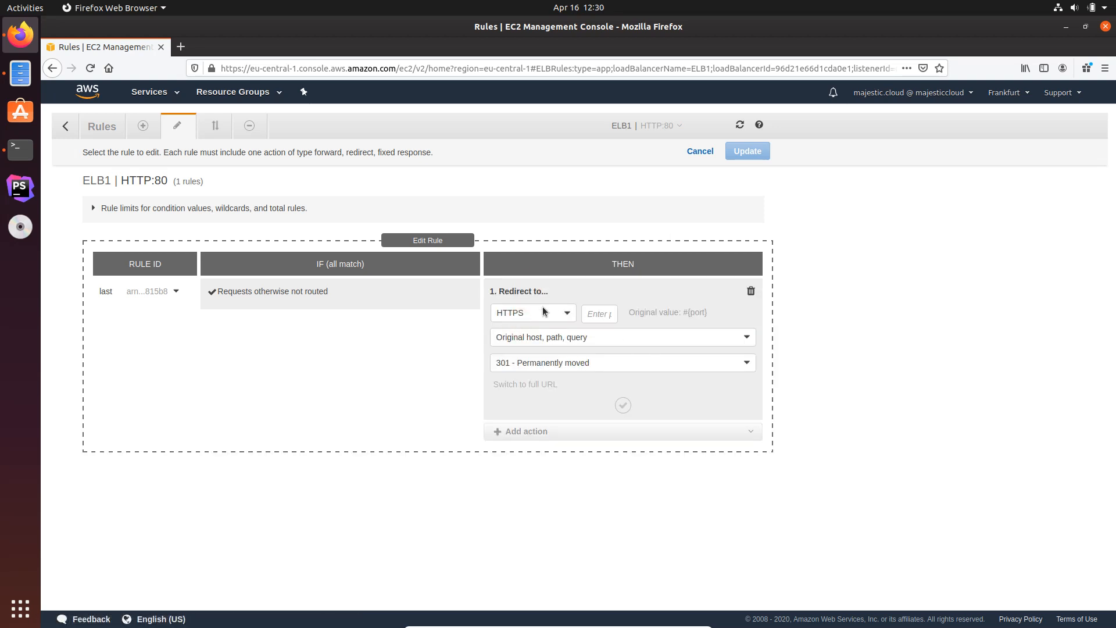
mouse_move(510, 326)
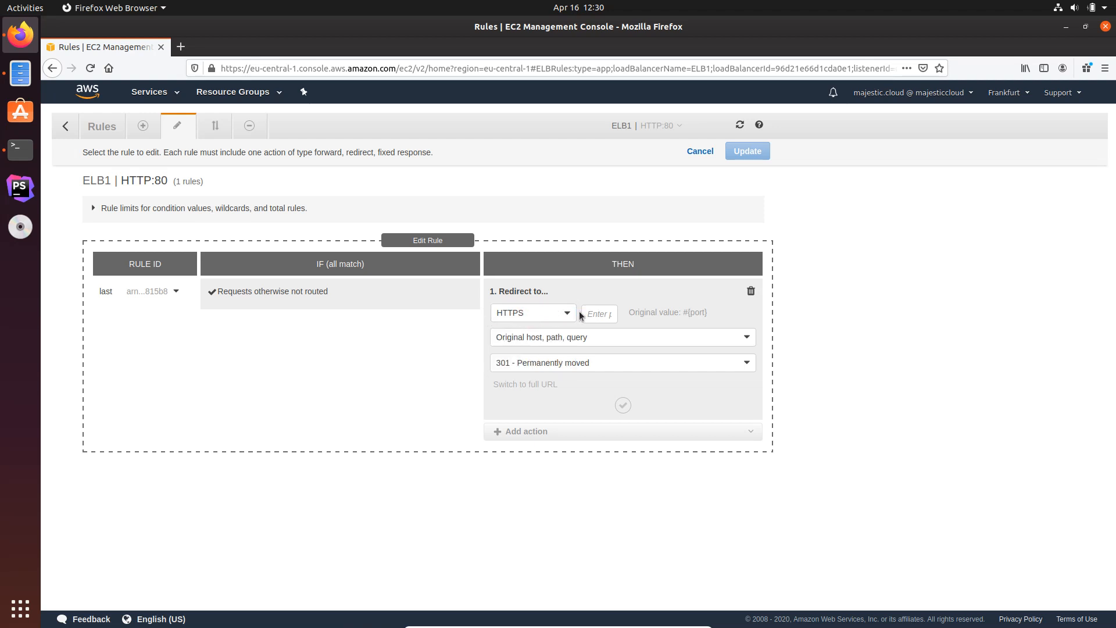
text(443)
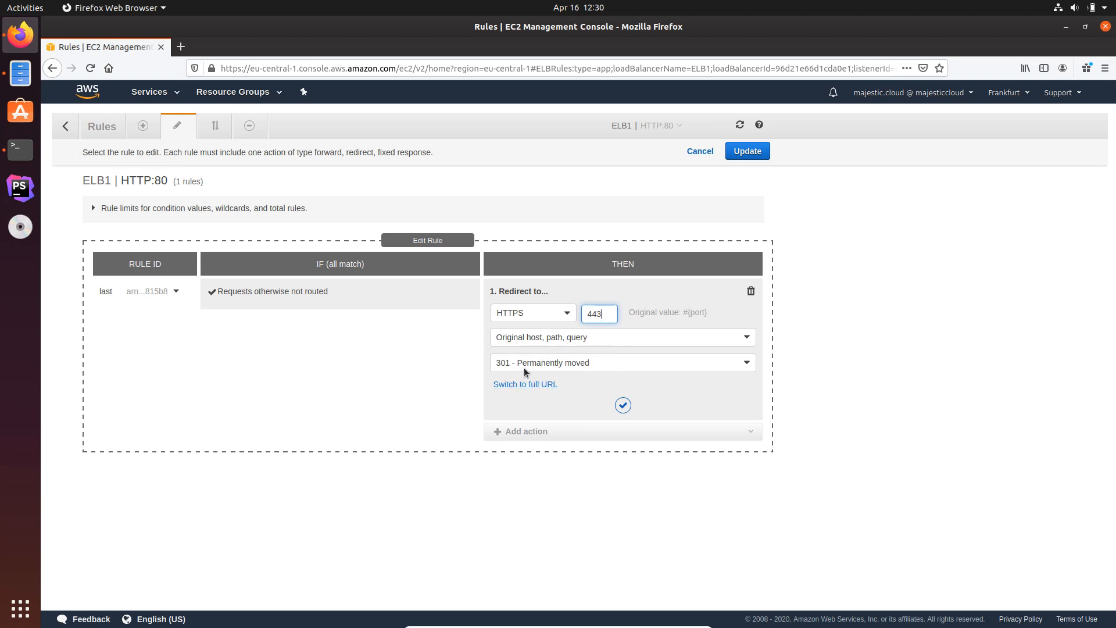
mouse_move(523, 378)
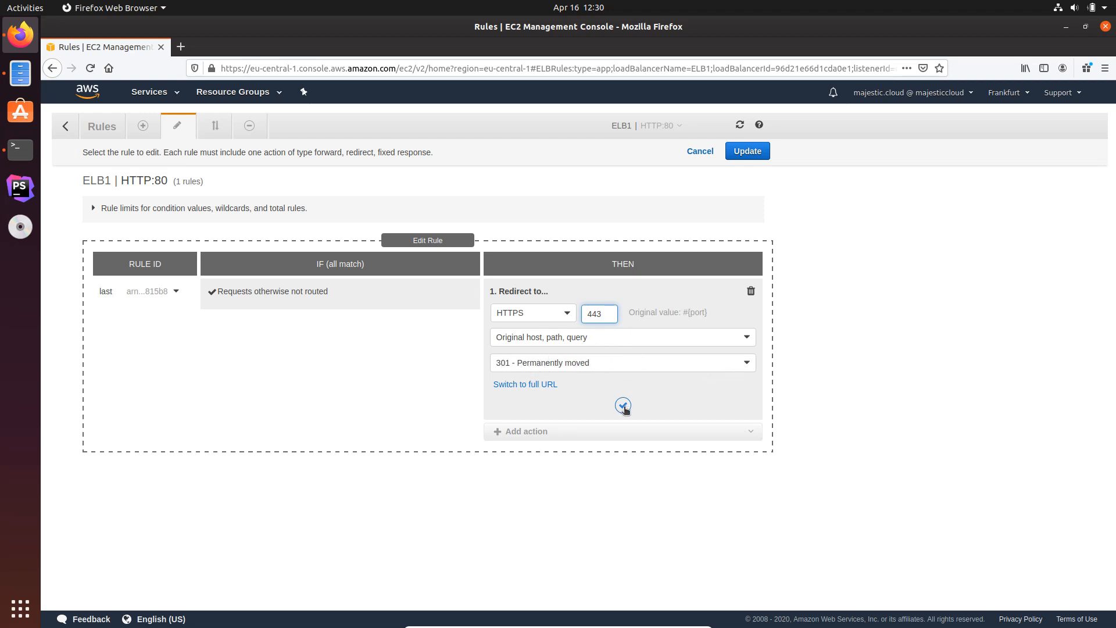
click(623, 405)
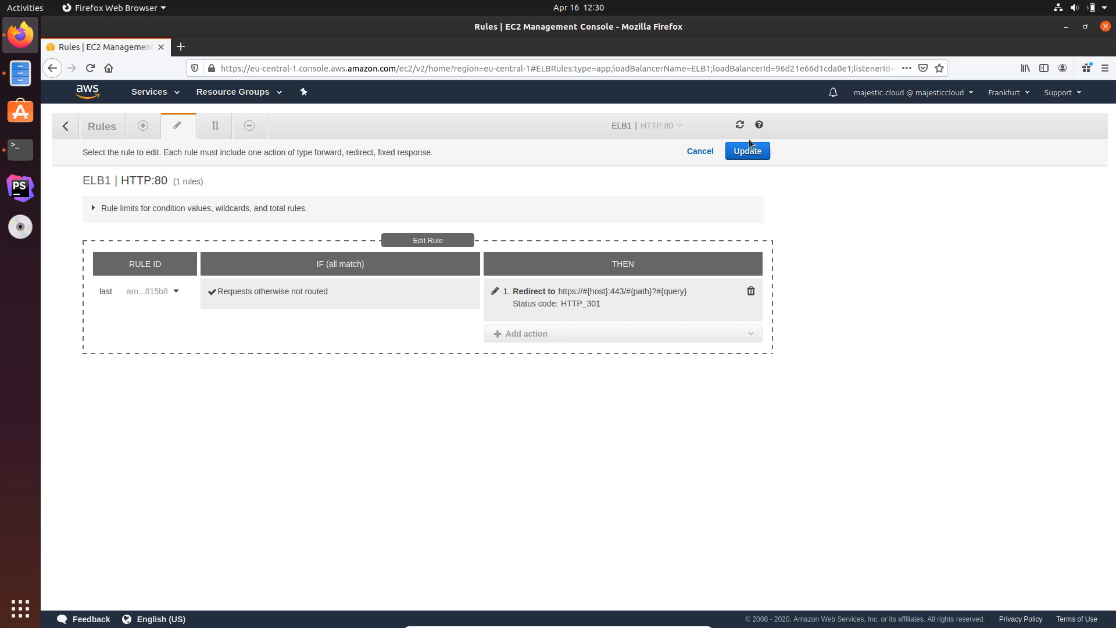
click(747, 152)
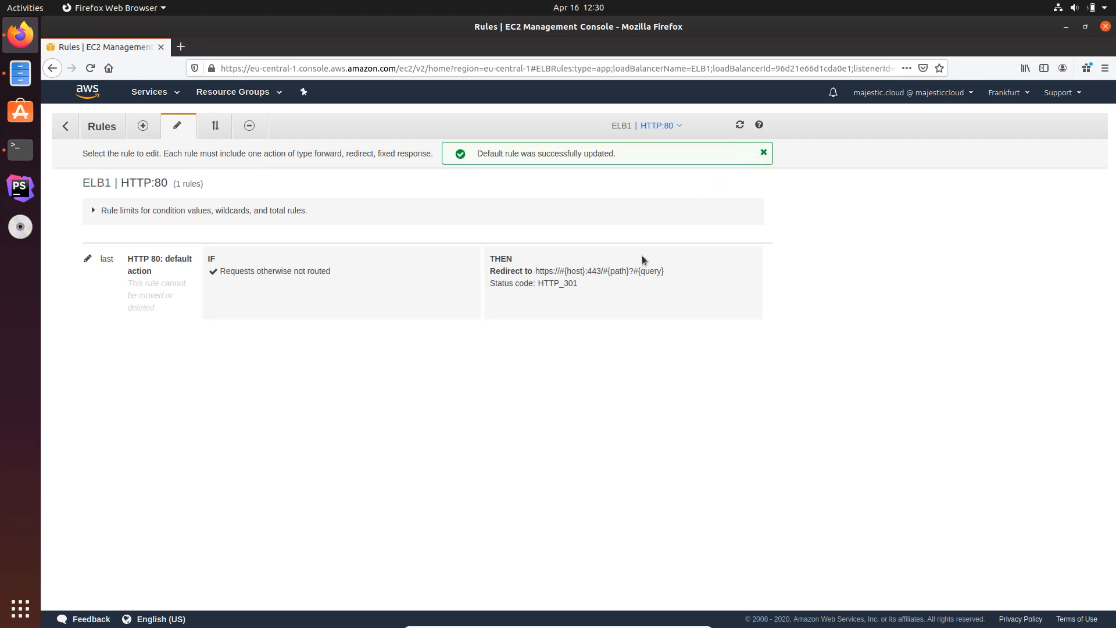
mouse_move(213, 146)
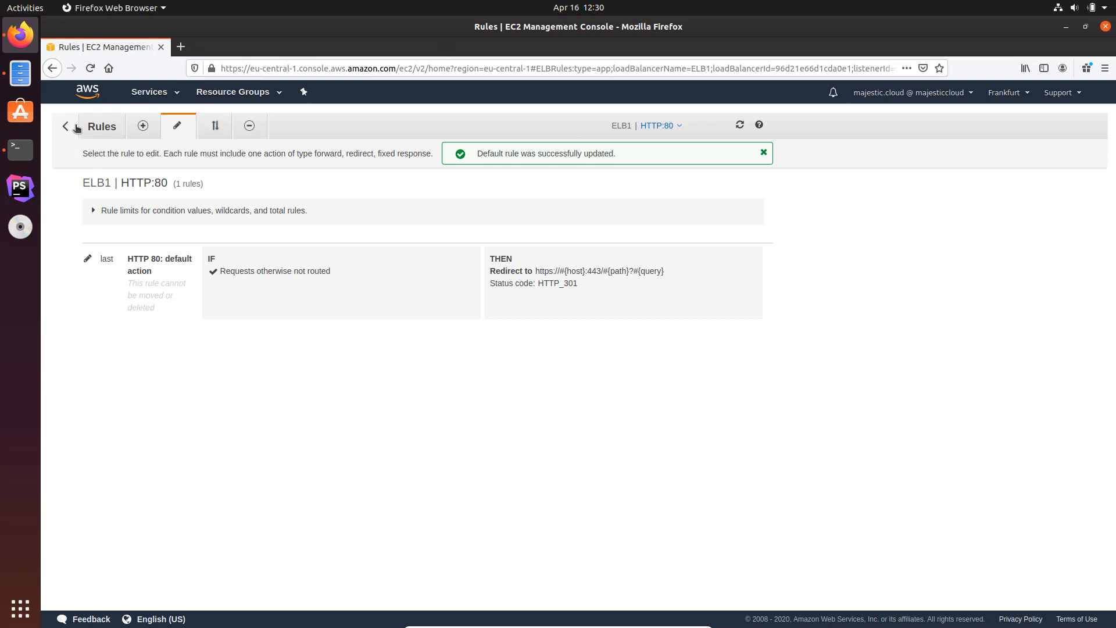
click(65, 126)
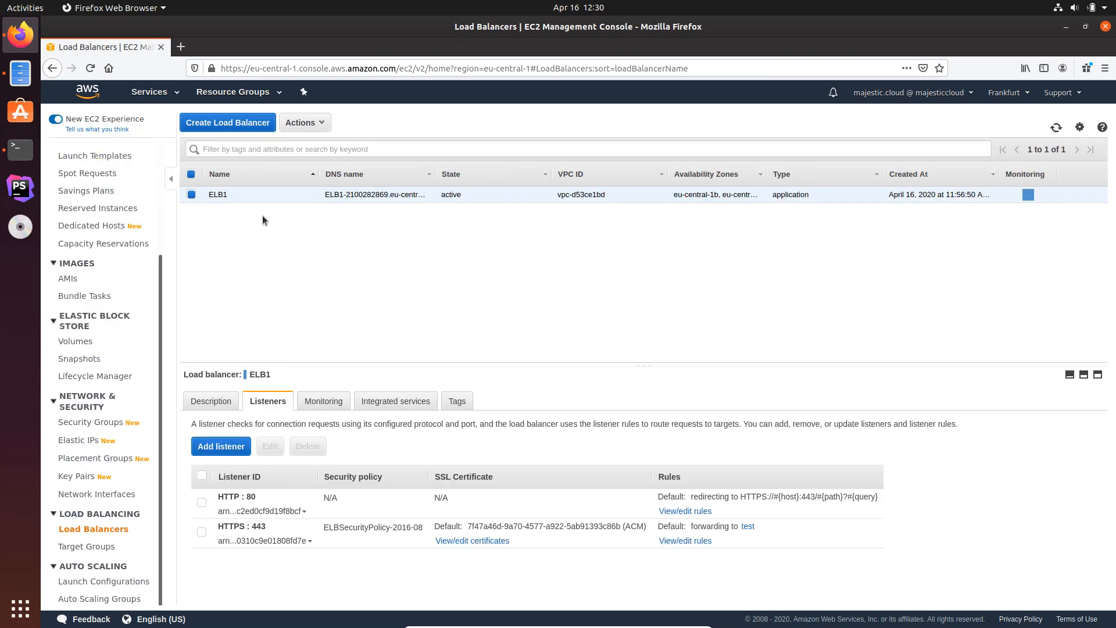
click(182, 47)
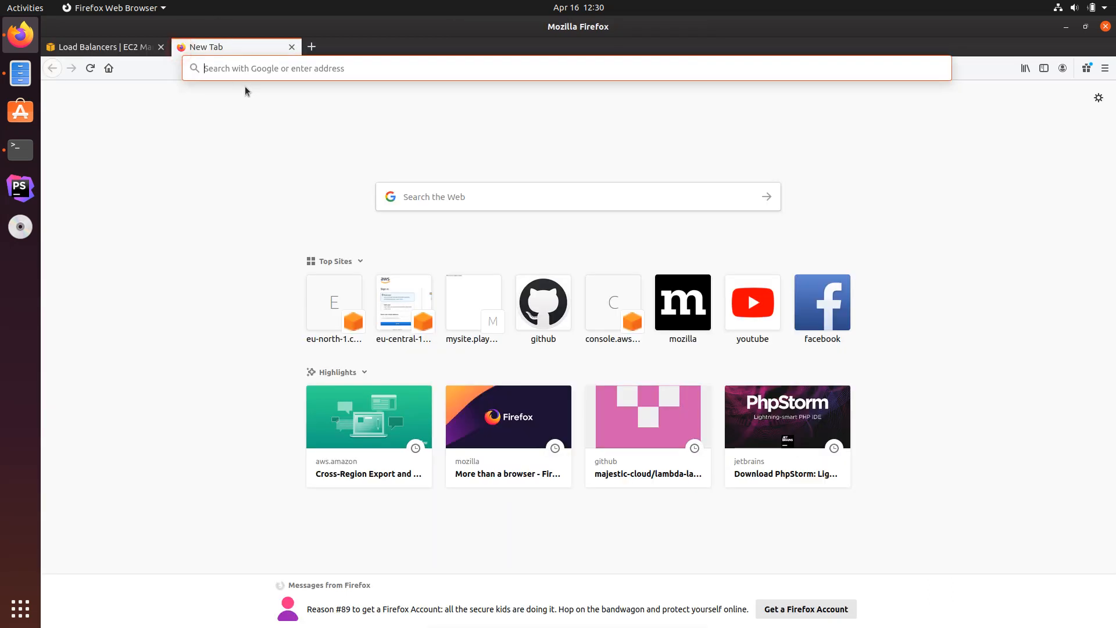
text(http://mysite.playground.majestic.cloud/)
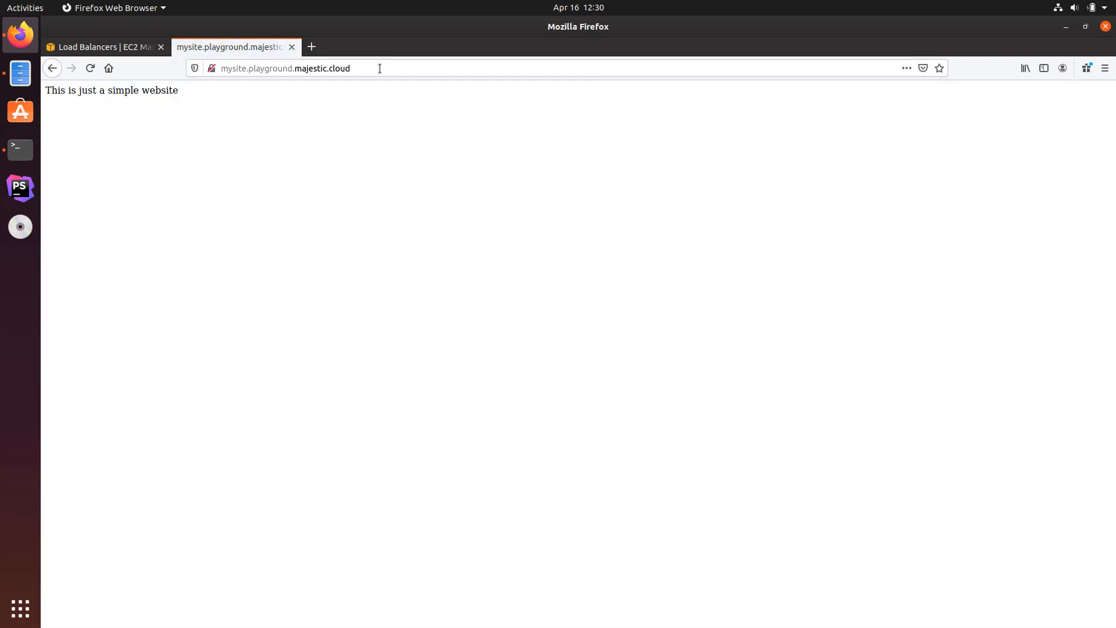
click(211, 68)
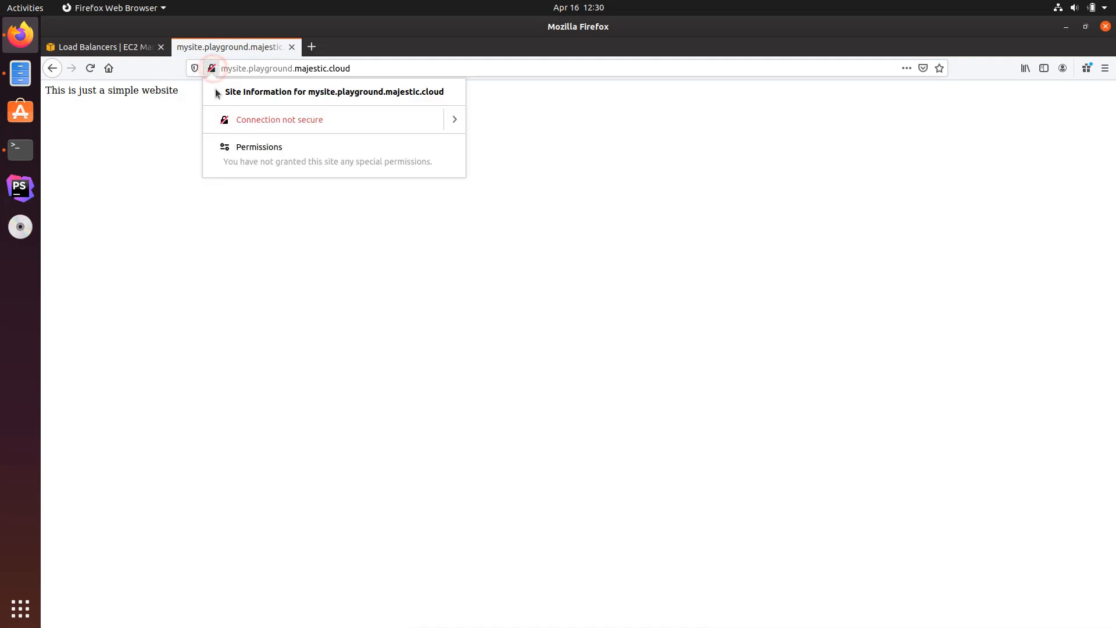
click(177, 125)
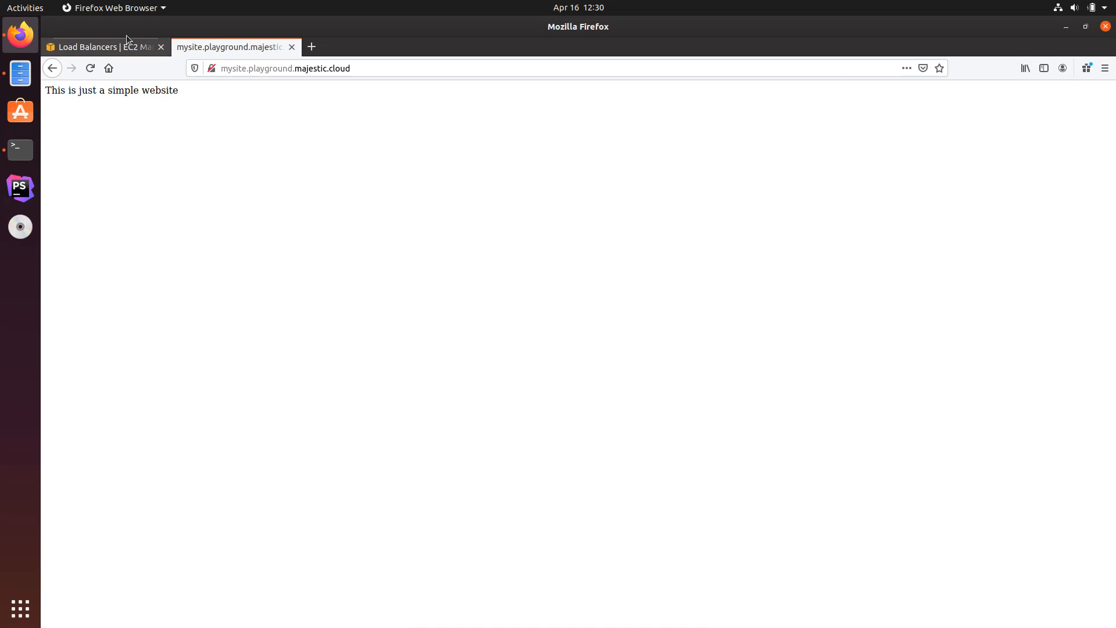
mouse_move(266, 129)
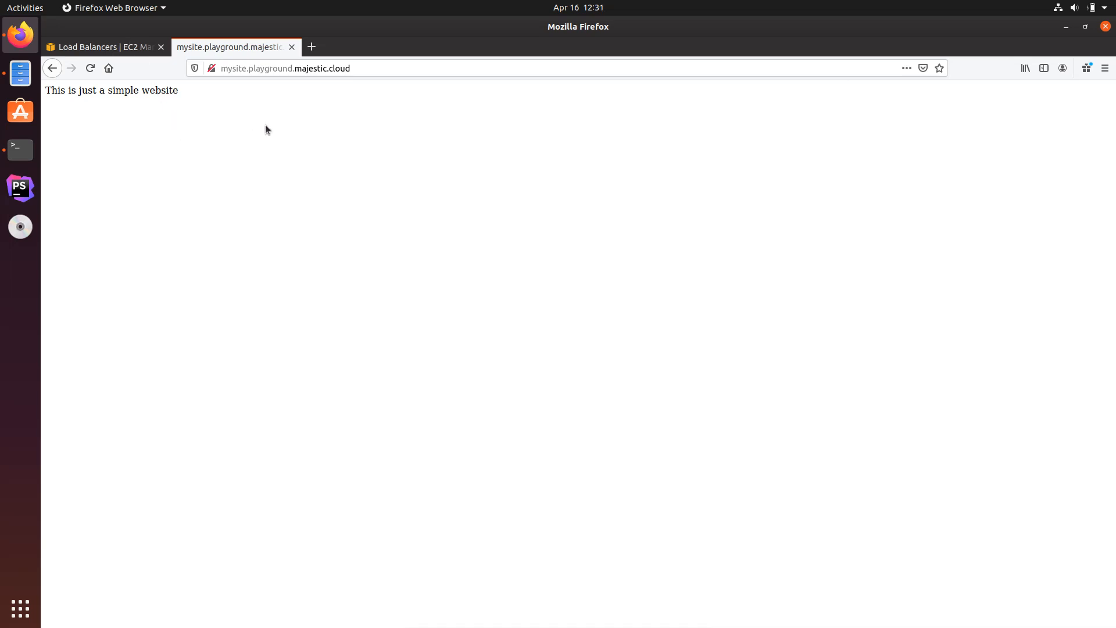
Reload the site to follow the redirect and verify a secure HTTPS connection in another tab.
click(90, 68)
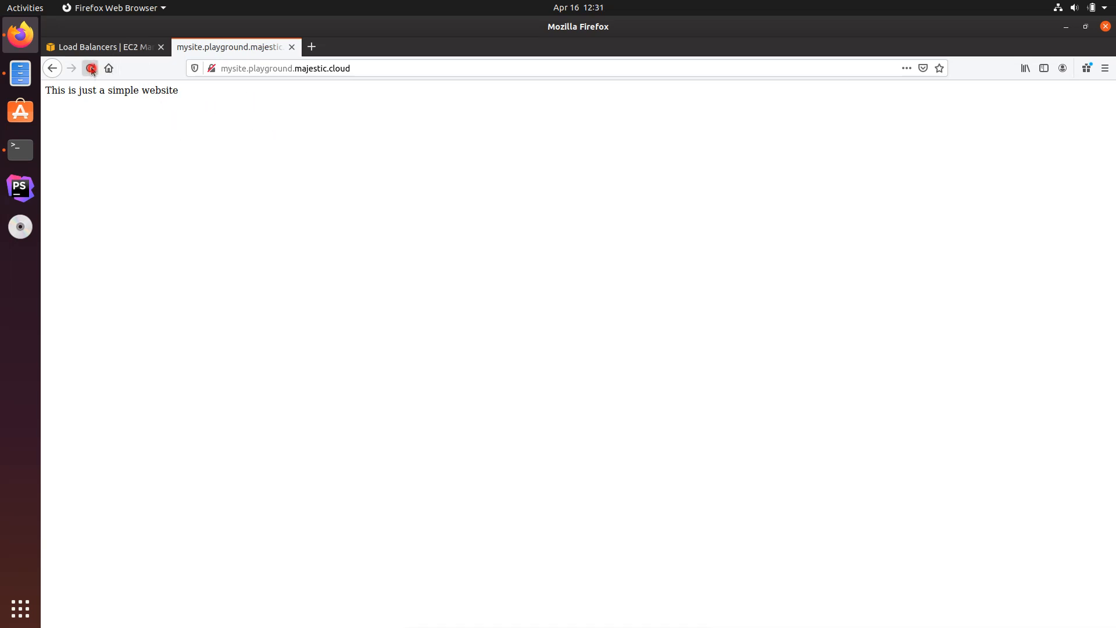
click(89, 68)
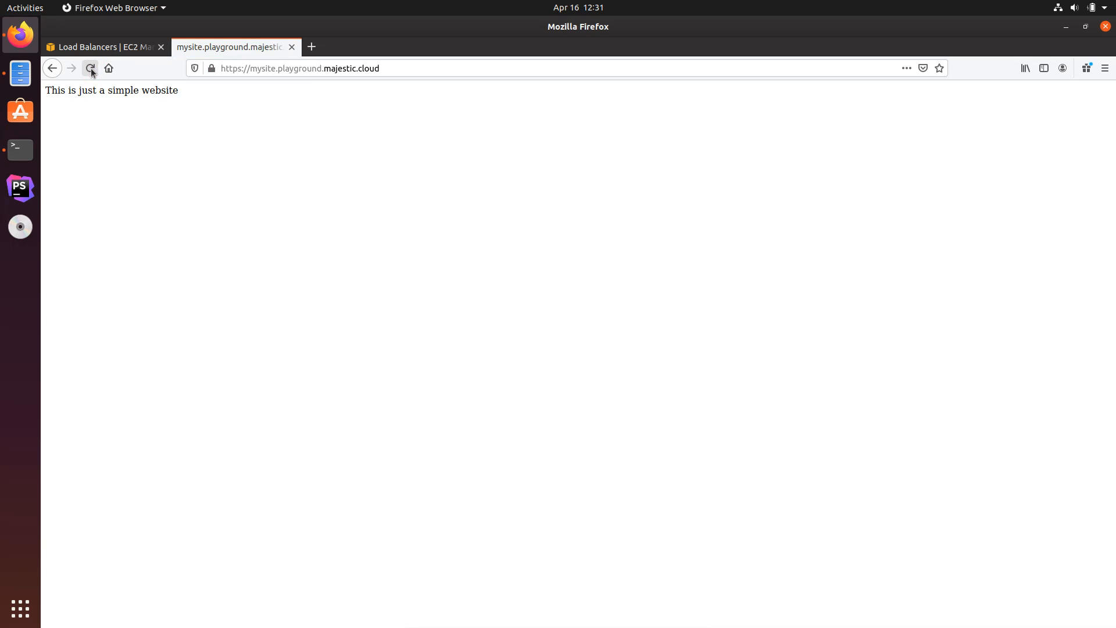
click(211, 68)
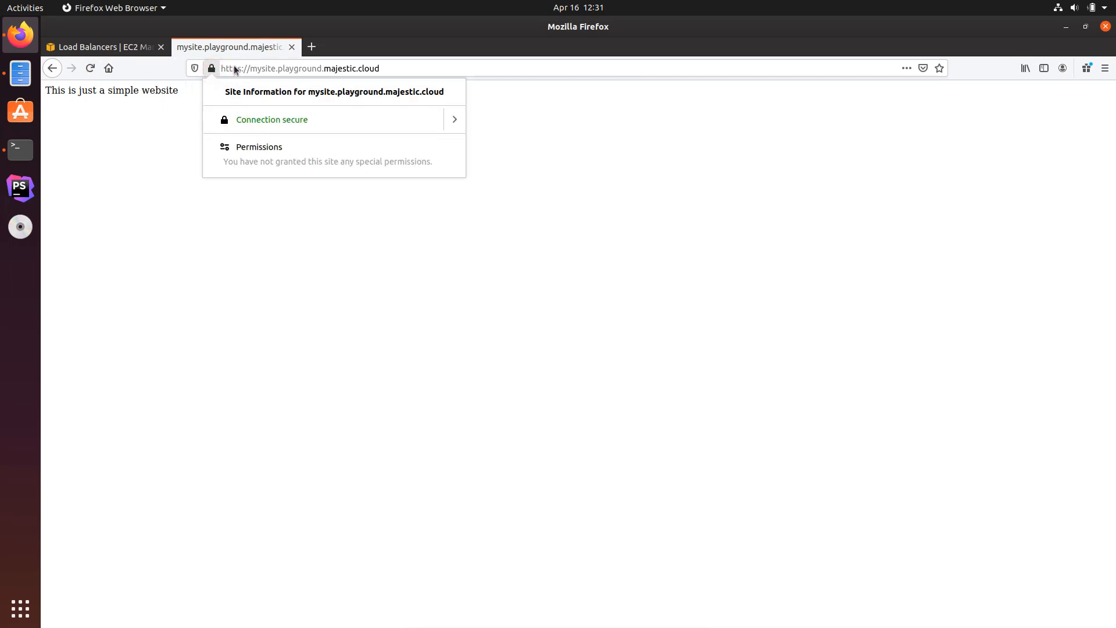
mouse_move(256, 129)
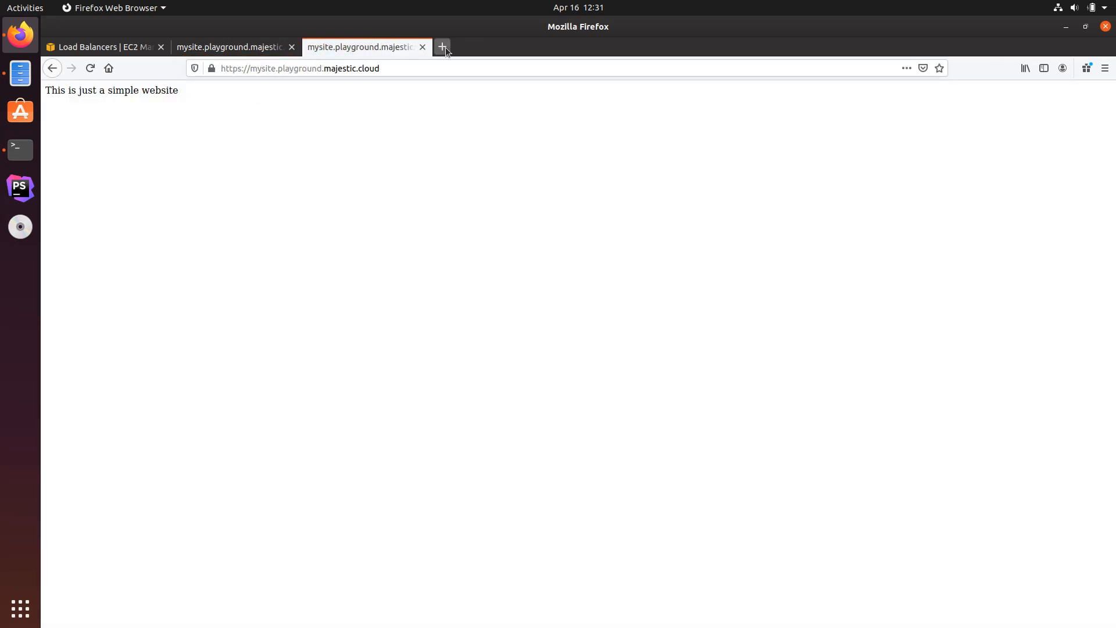
click(444, 47)
text(https://mysite.playground.majestic.cloud)
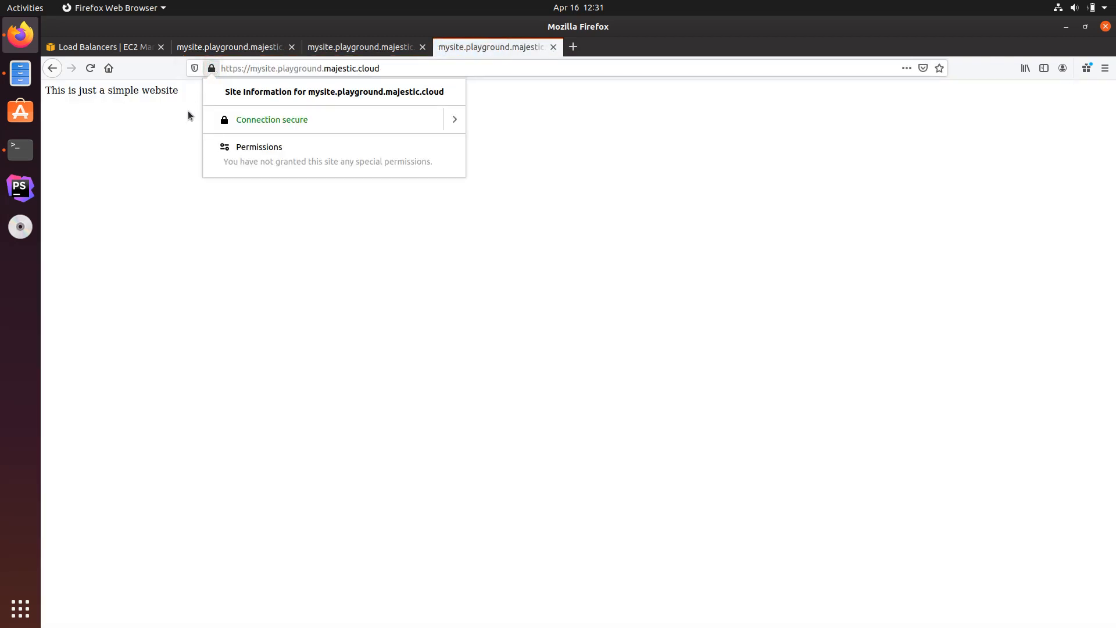
click(104, 46)
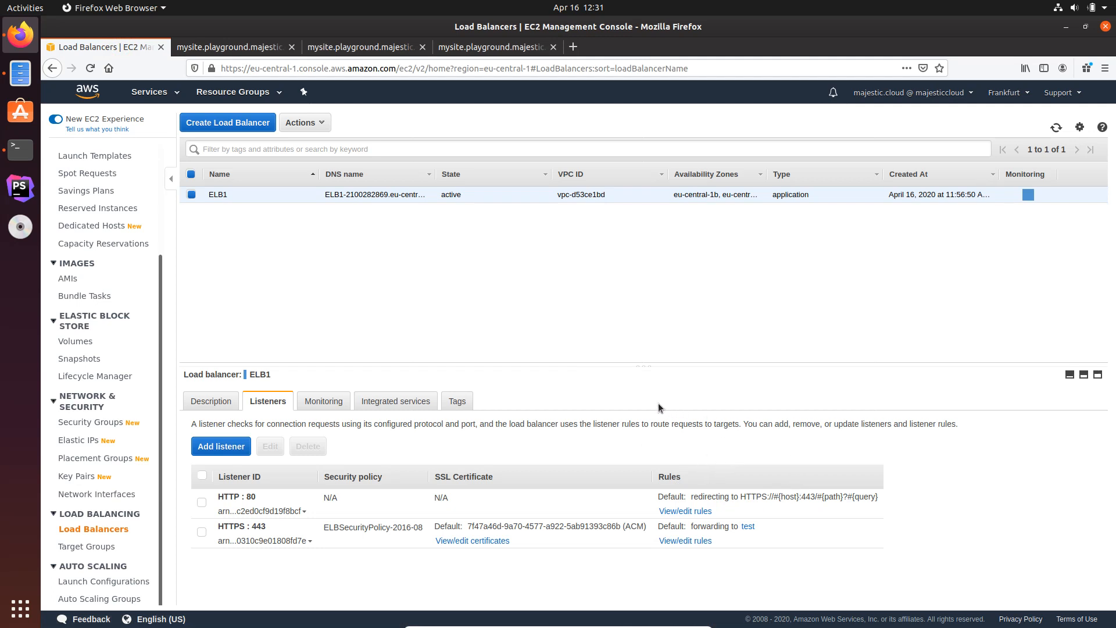
mouse_move(300, 393)
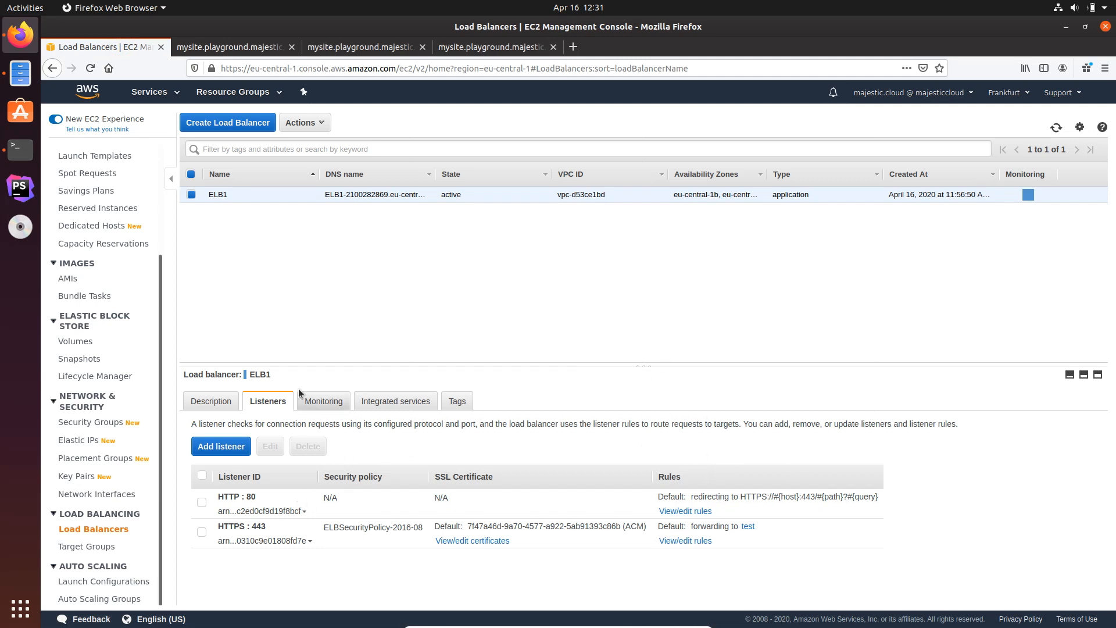
mouse_move(364, 258)
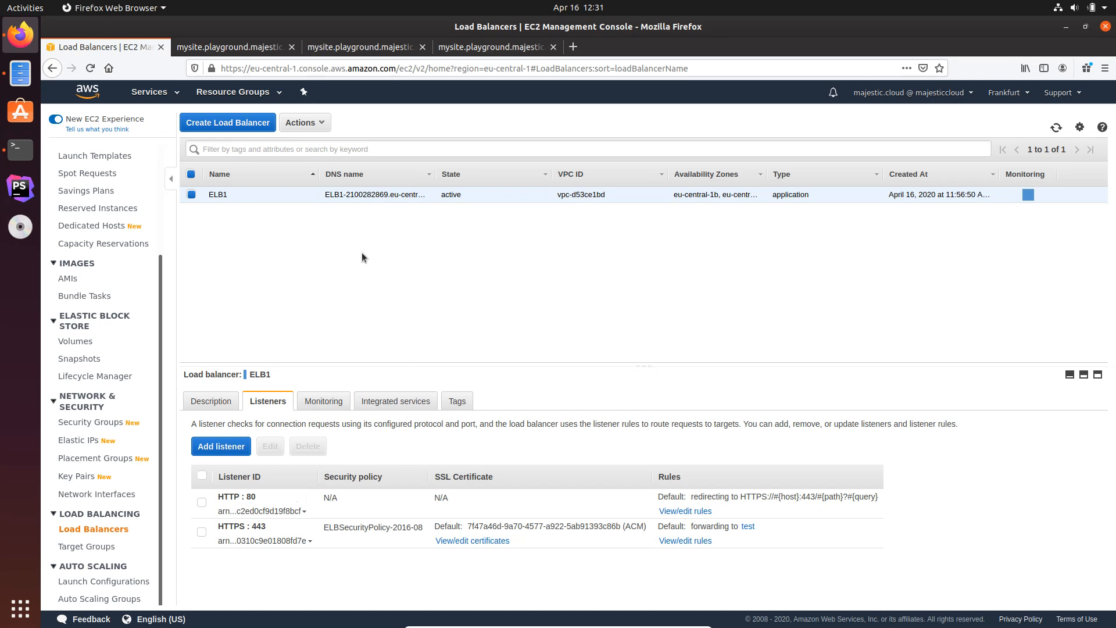